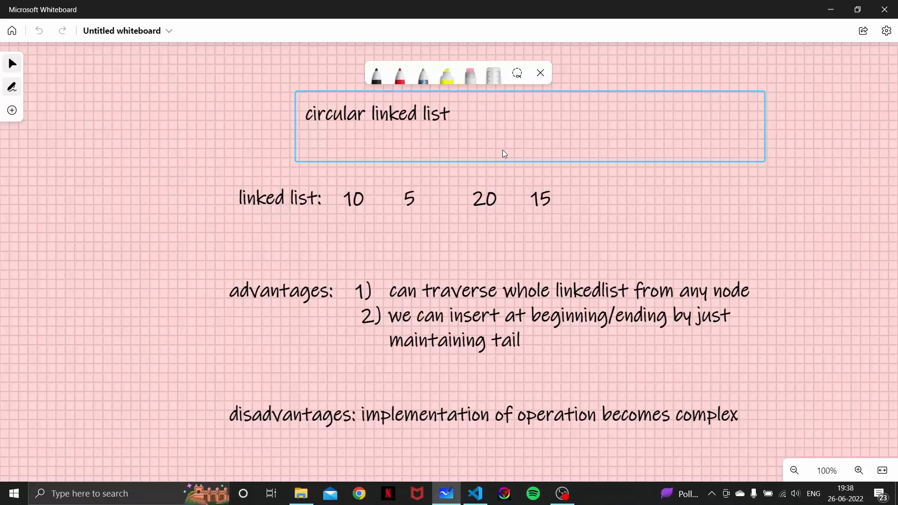
{"action": "mouse_move", "coordinate": [518, 150]}
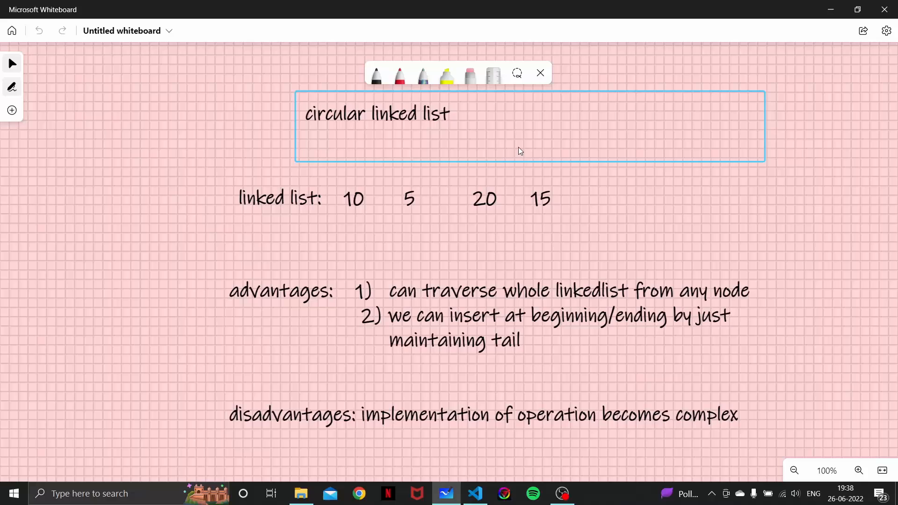
{"action": "mouse_move", "coordinate": [536, 129]}
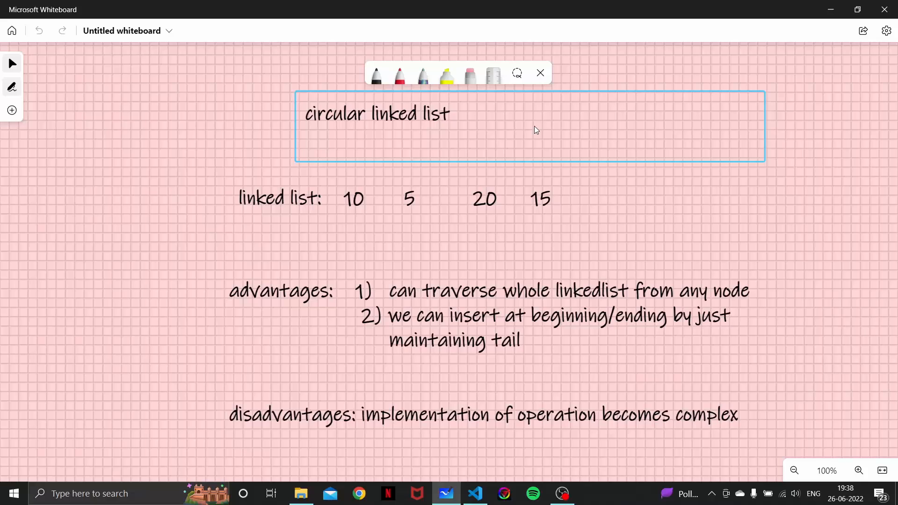
Chain the nodes 10, 5, 20 and 15 with pen arrows ending in a handwritten NULL.
{"action": "left_click", "coordinate": [203, 174]}
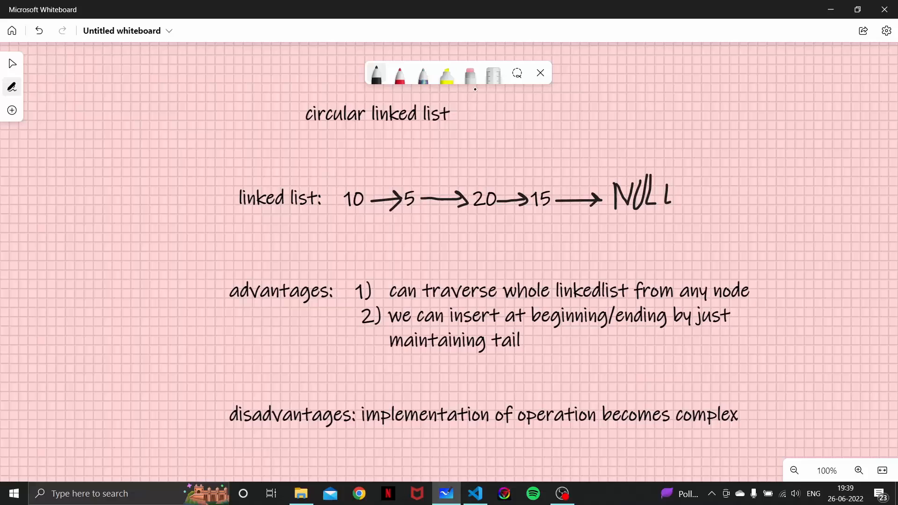
Erase NULL and draw looping arrows from 15 back to 10 to make the list circular.
{"action": "left_click", "coordinate": [468, 75]}
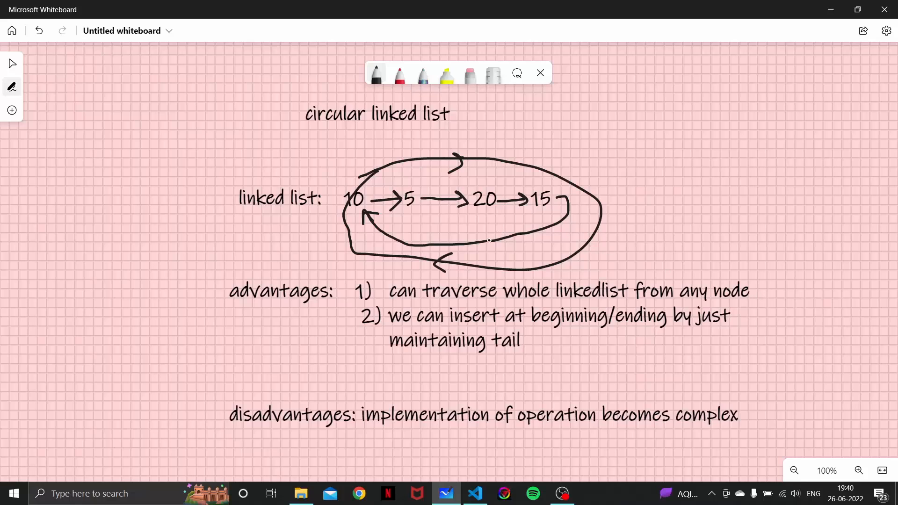
{"action": "mouse_move", "coordinate": [617, 183]}
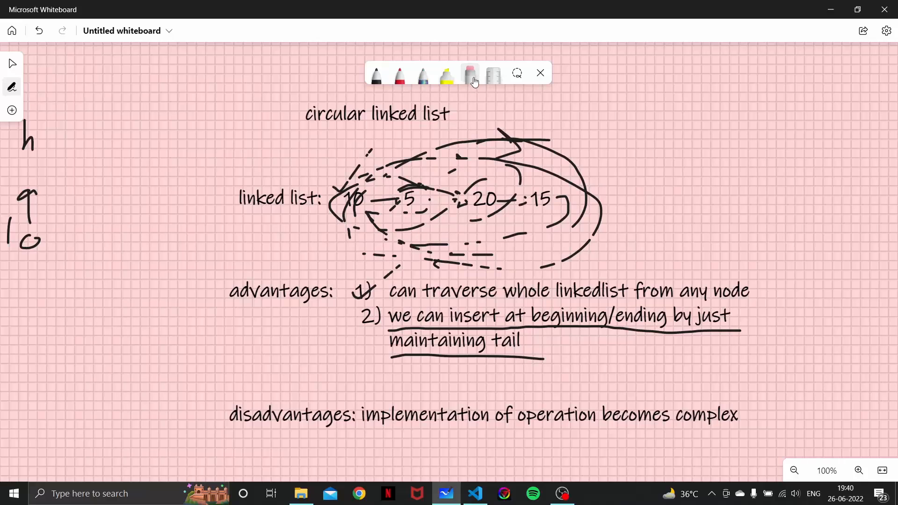
Erase the messy strokes with Erase entire stroke and redraw the 10-5-20-15 loop cleanly.
{"action": "left_click", "coordinate": [493, 74]}
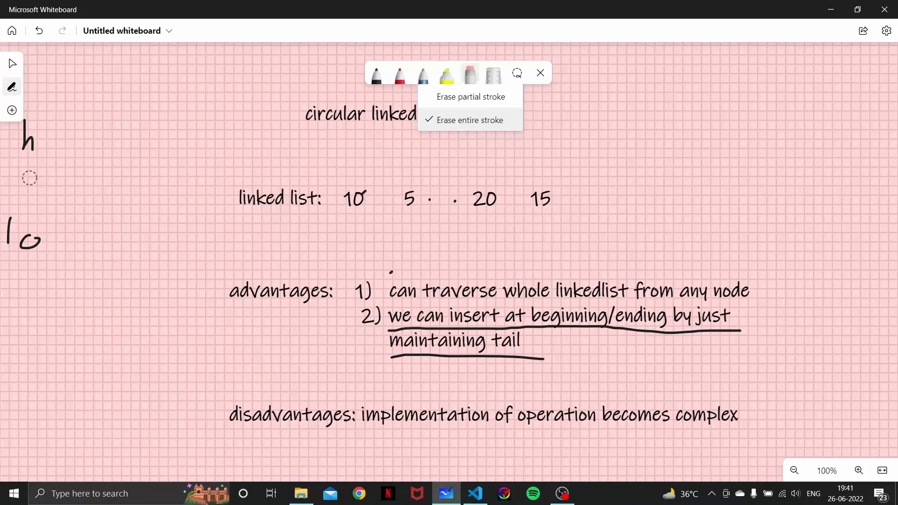
{"action": "left_click", "coordinate": [375, 75]}
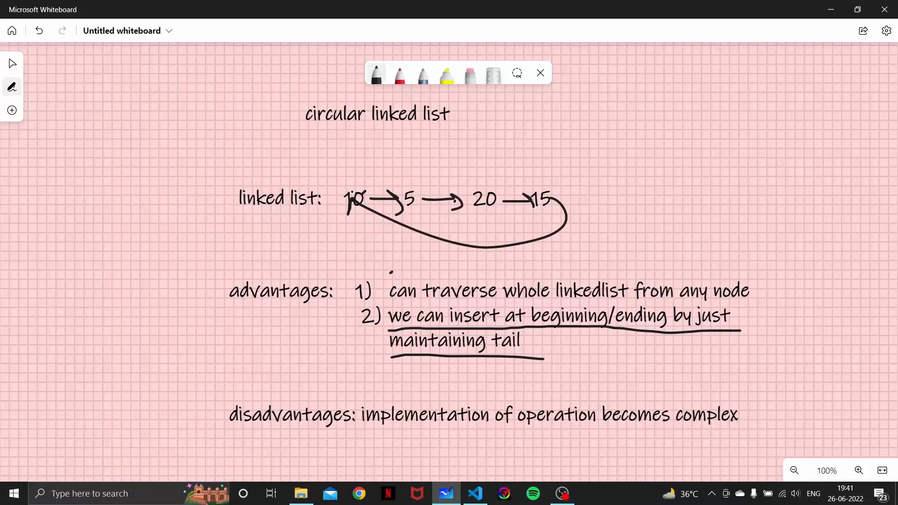
Label node 10 with h and node 15 with t, tick both advantages, underline the disadvantage.
{"action": "left_click_drag", "start_coordinate": [358, 137], "coordinate": [361, 172]}
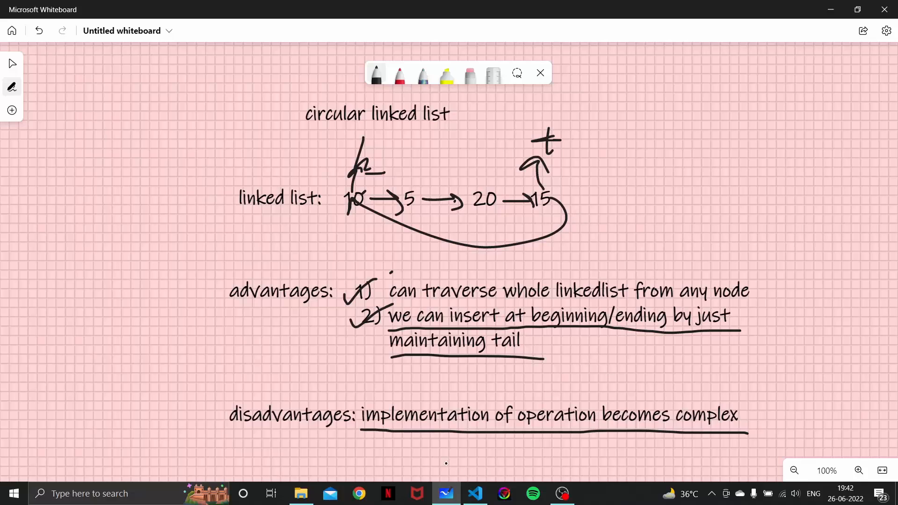
Start circular.cpp with #include<bits/stdc++.h> and using namespace std.
{"action": "left_click", "coordinate": [474, 493]}
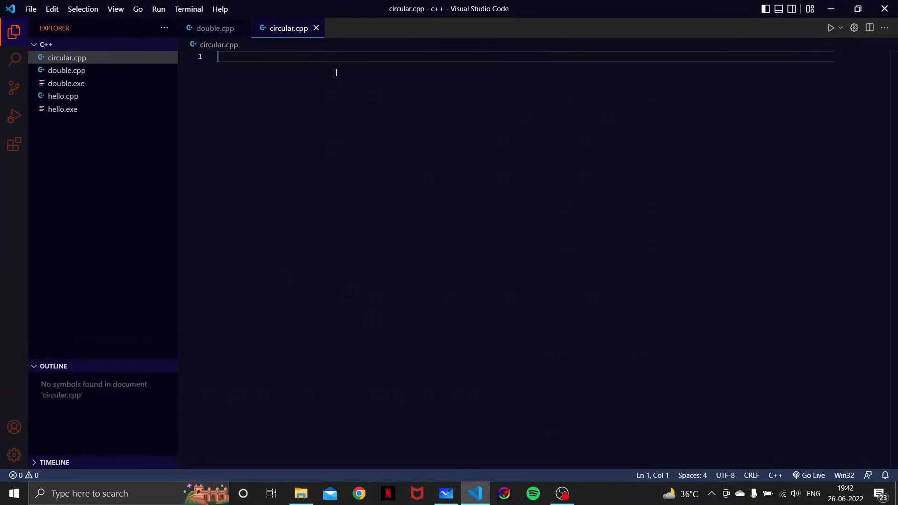
{"action": "type", "text": "#"}
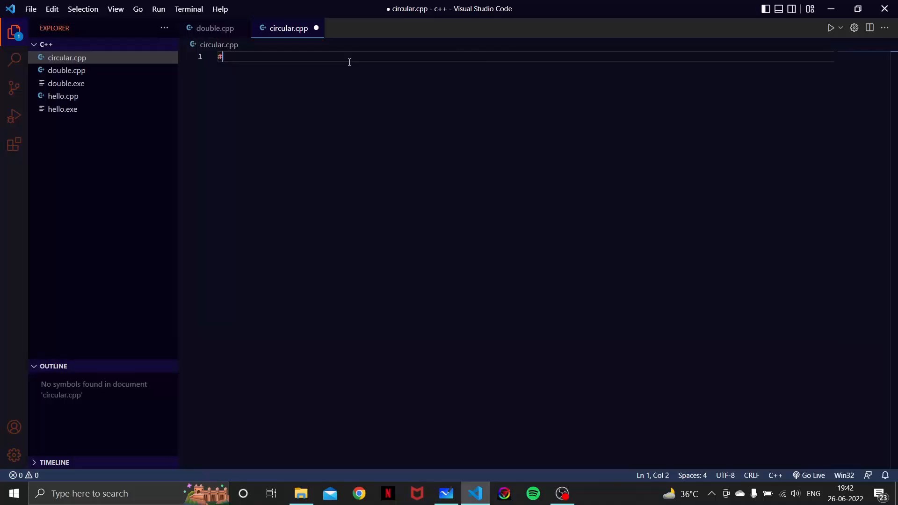
{"action": "type", "text": "include<>"}
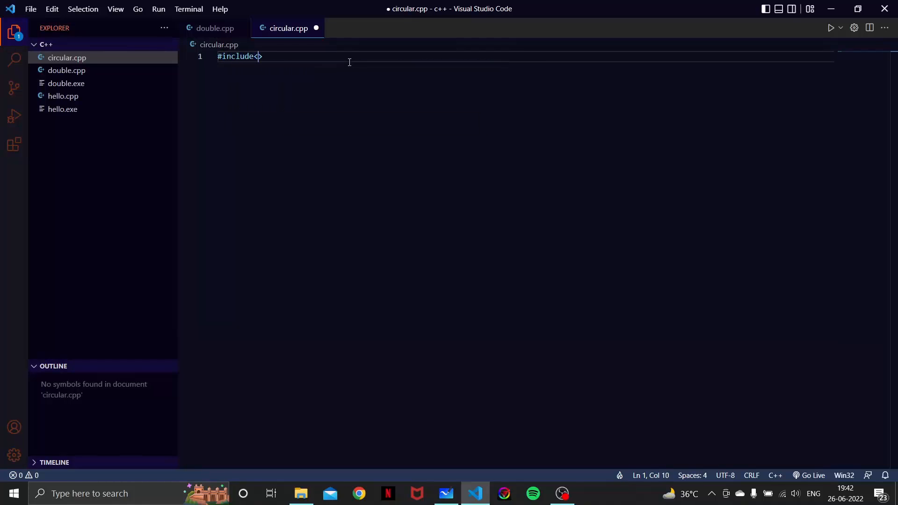
{"action": "type", "text": "bits/stdc++.h"}
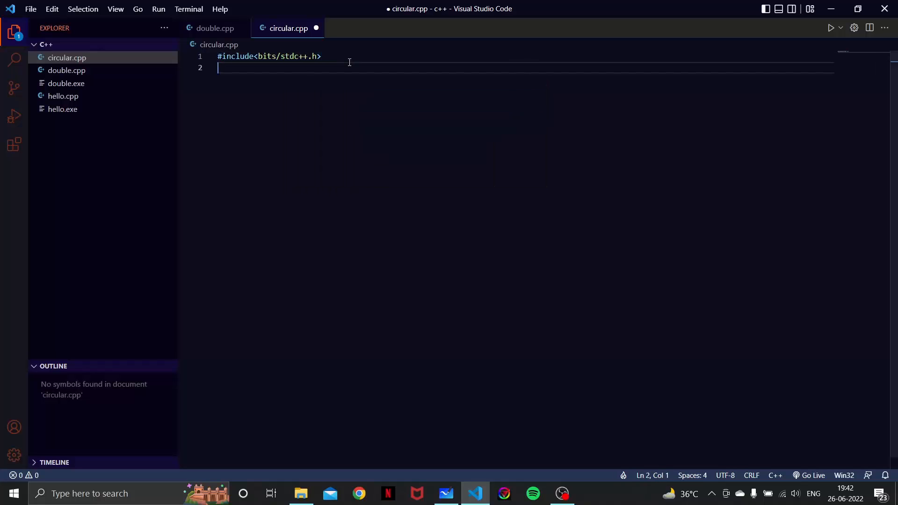
{"action": "type", "text": "using"}
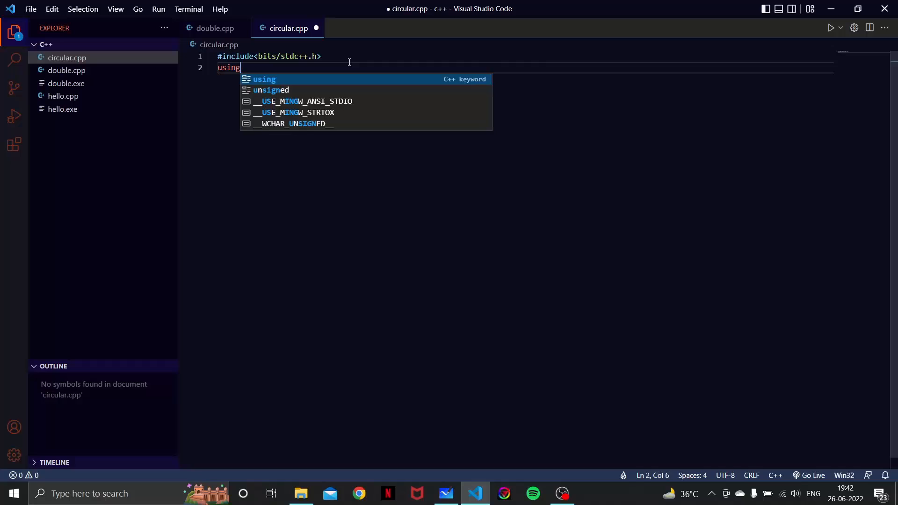
{"action": "type", "text": "names"}
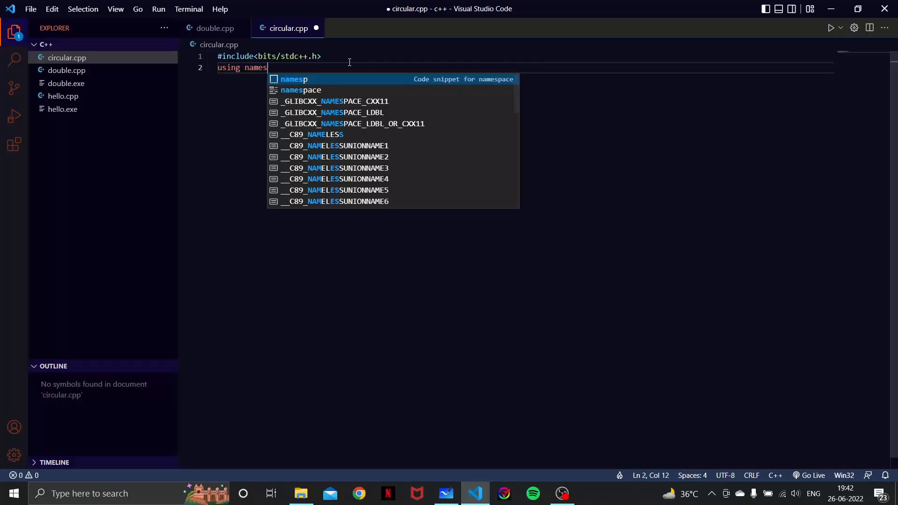
{"action": "type", "text": "pace std;"}
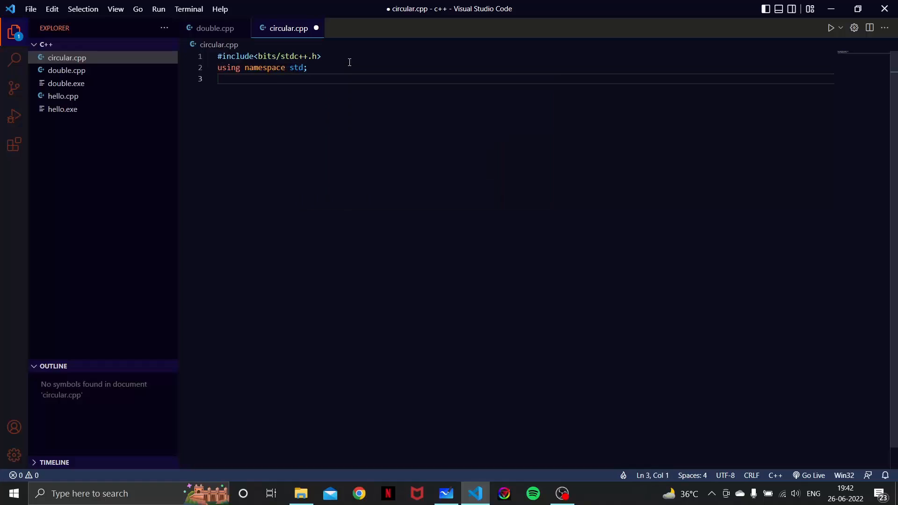
Declare struct node with int data and a node *next pointer.
{"action": "type", "text": "s"}
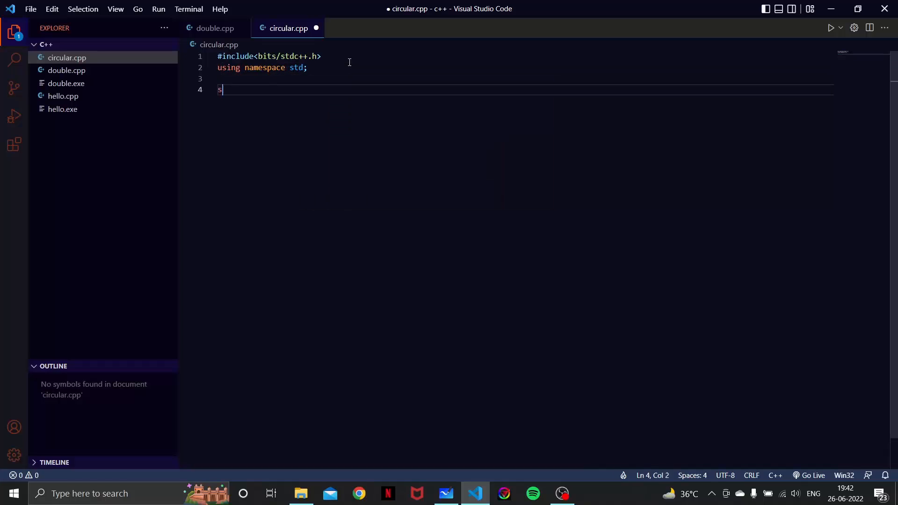
{"action": "type", "text": "truct node"}
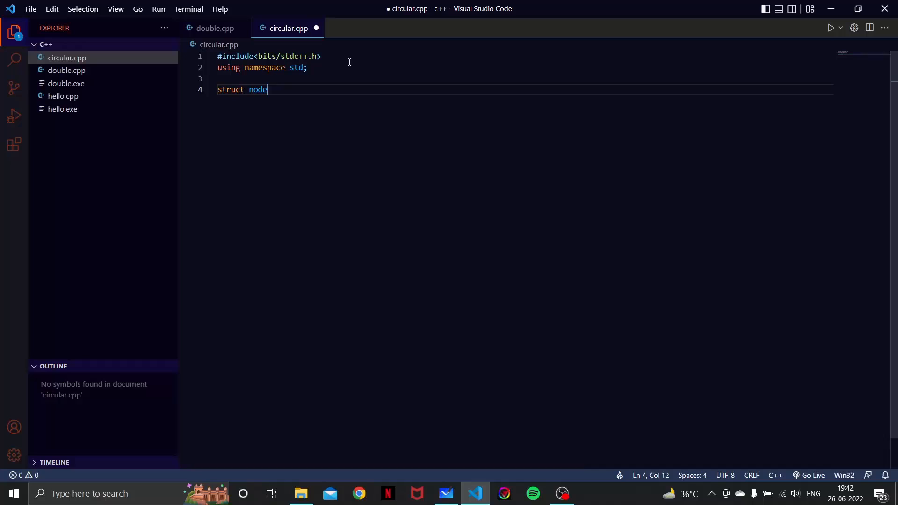
{"action": "type", "text": "{"}
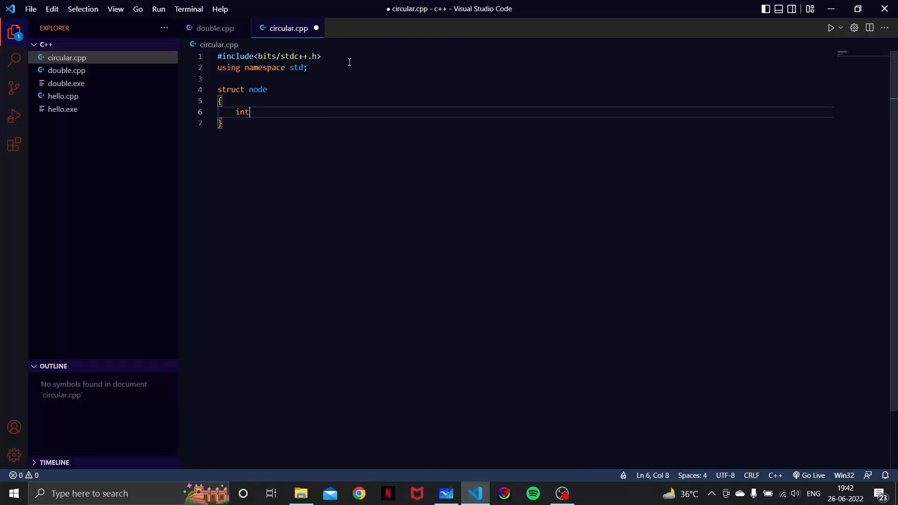
{"action": "type", "text": "data;"}
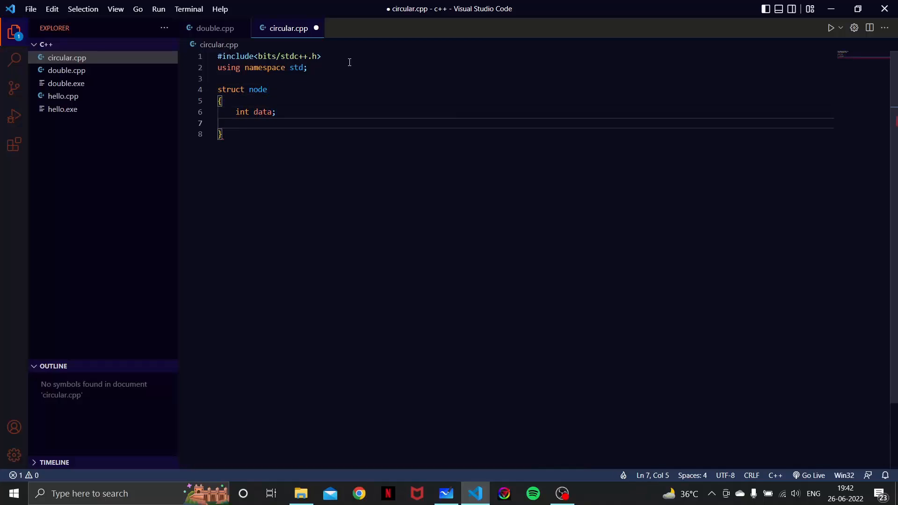
{"action": "type", "text": "node 8"}
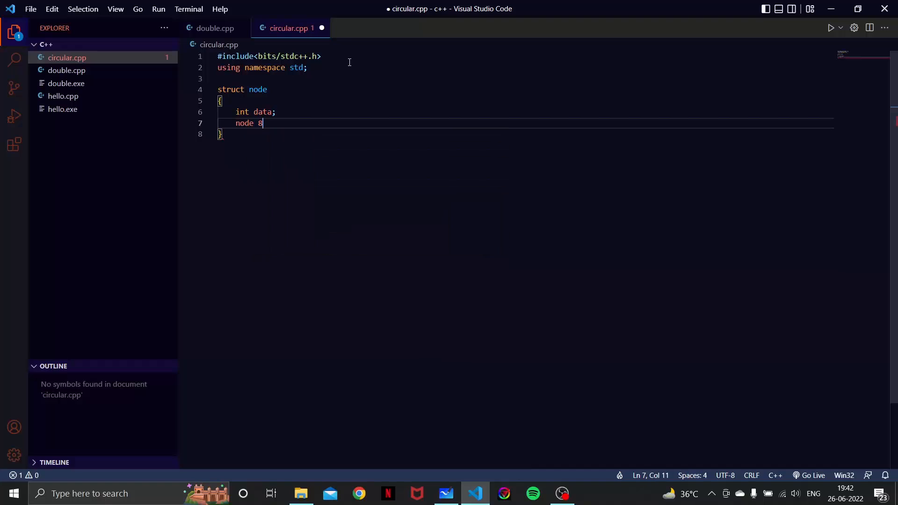
{"action": "type", "text": "*next;"}
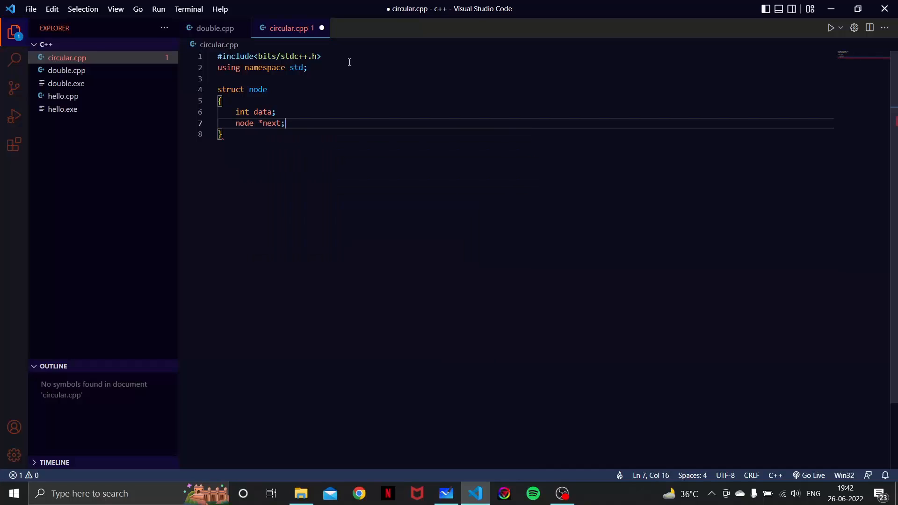
Add the constructor node(int x) setting data = x and next = NULL.
{"action": "key", "text": "Enter"}
{"action": "type", "text": "node(int "}
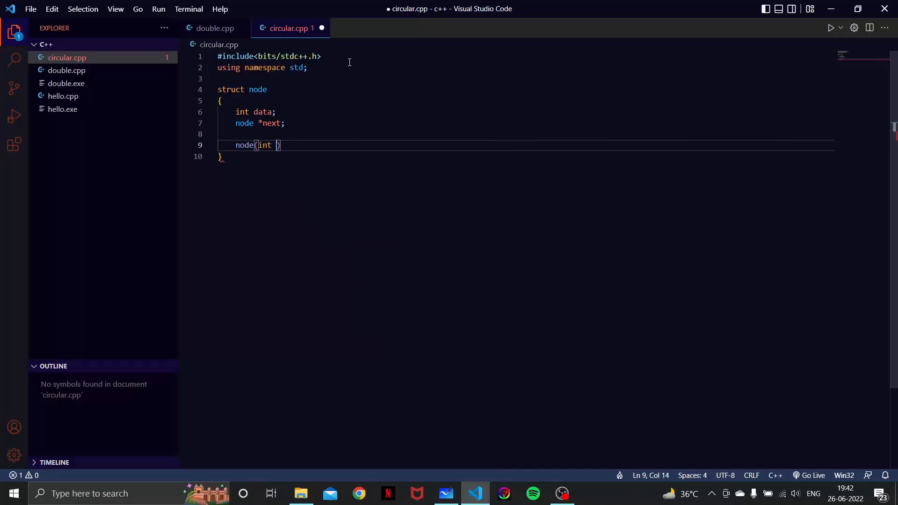
{"action": "type", "text": "x"}
{"action": "type", "text": "{"}
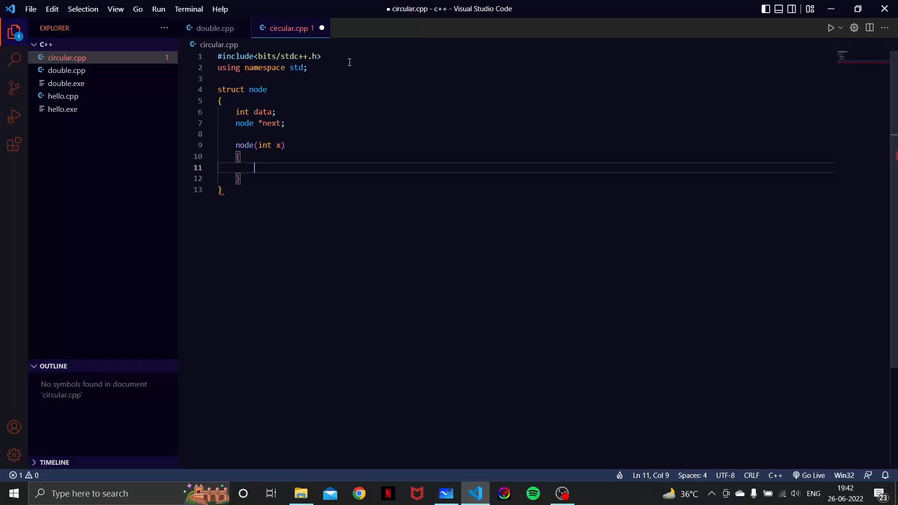
{"action": "type", "text": "data = x"}
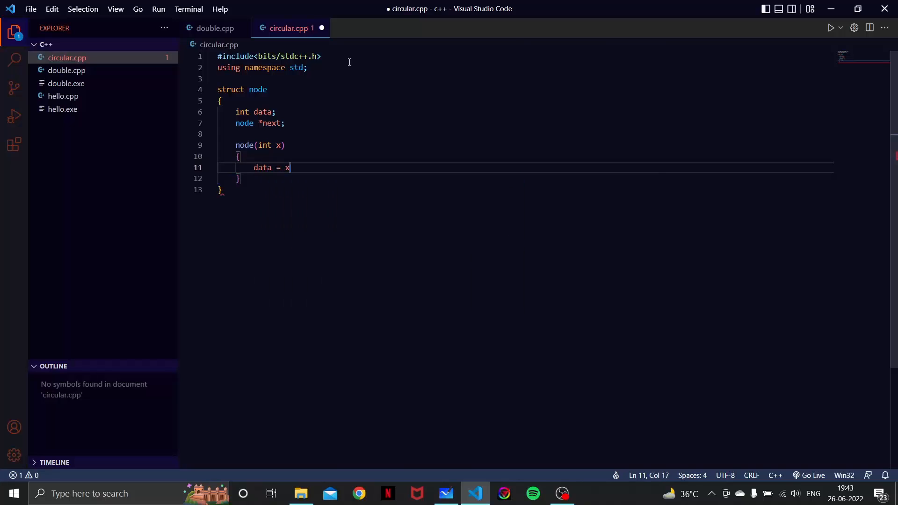
{"action": "key", "text": "Enter"}
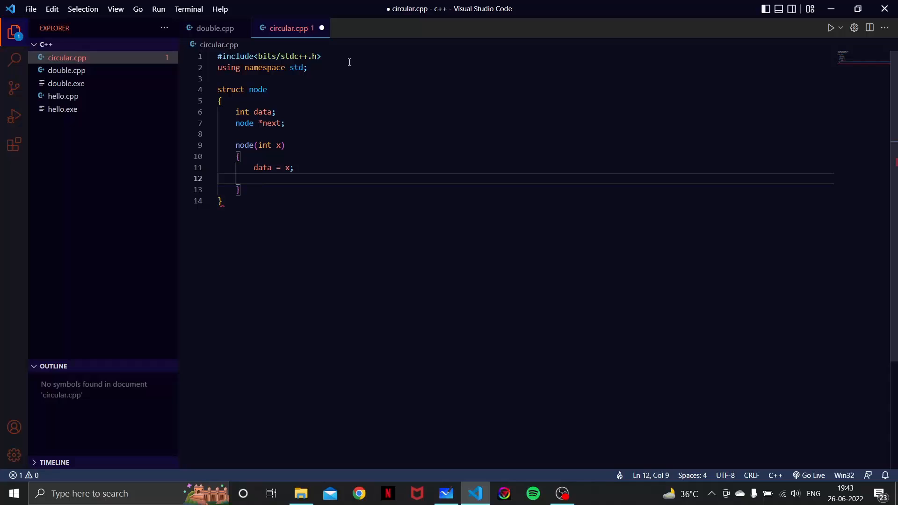
{"action": "type", "text": "next = NULL"}
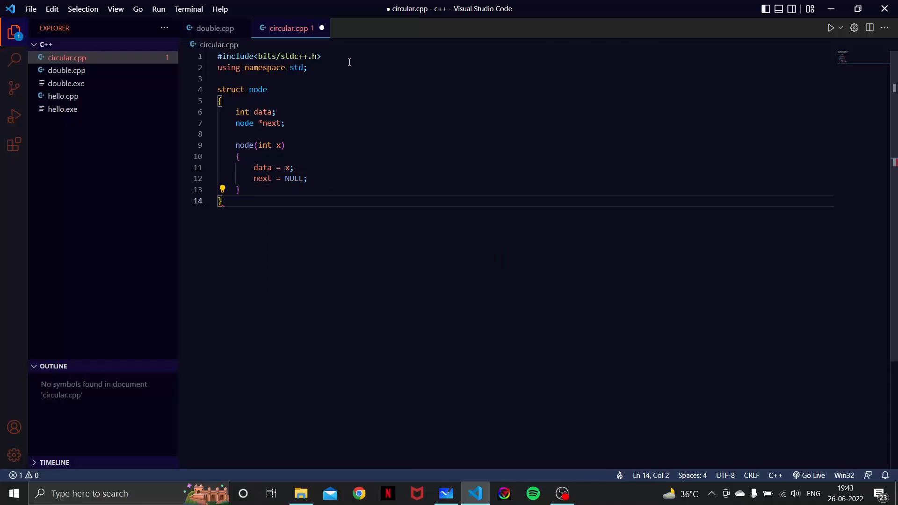
Begin main() with node *head = new node(10) and save the file.
{"action": "type", "text": ";"}
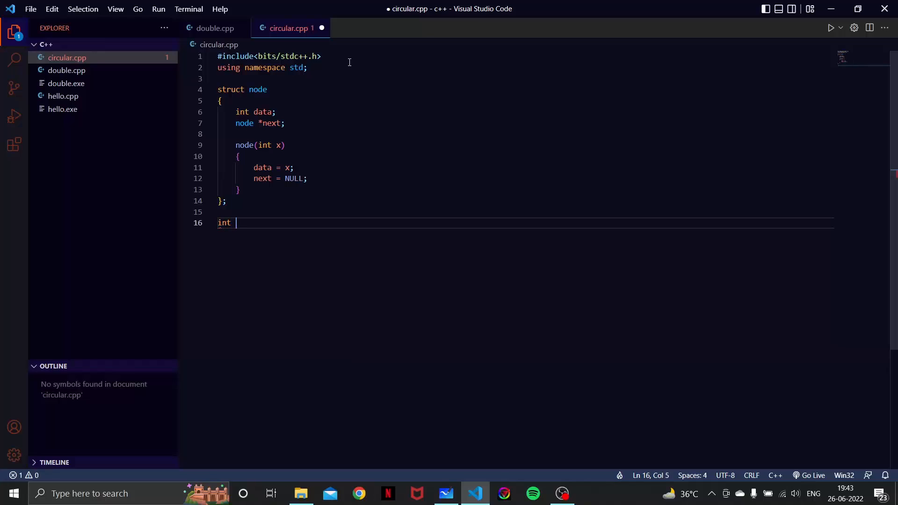
{"action": "type", "text": "main()"}
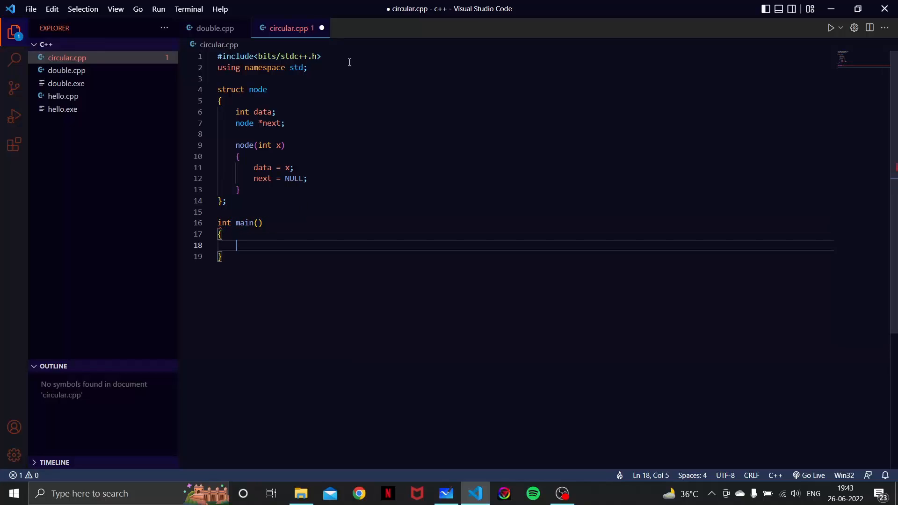
{"action": "type", "text": "node"}
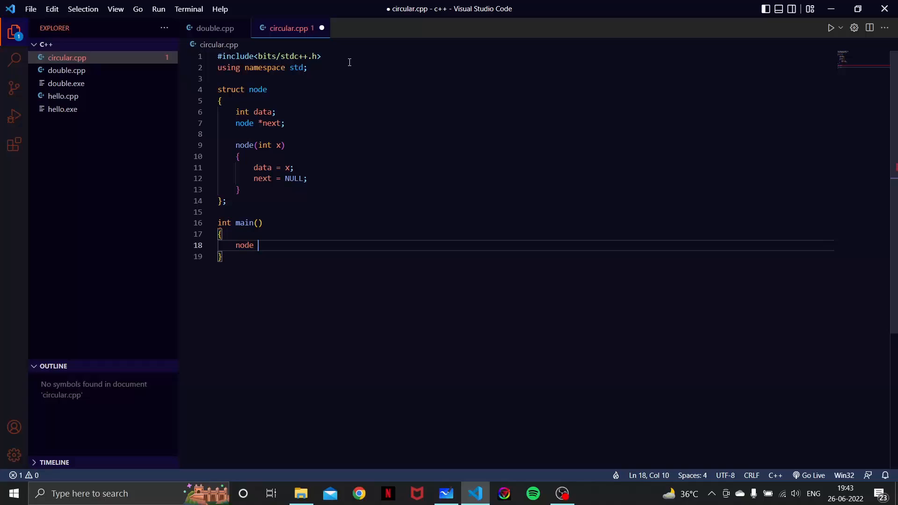
{"action": "type", "text": "*head ="}
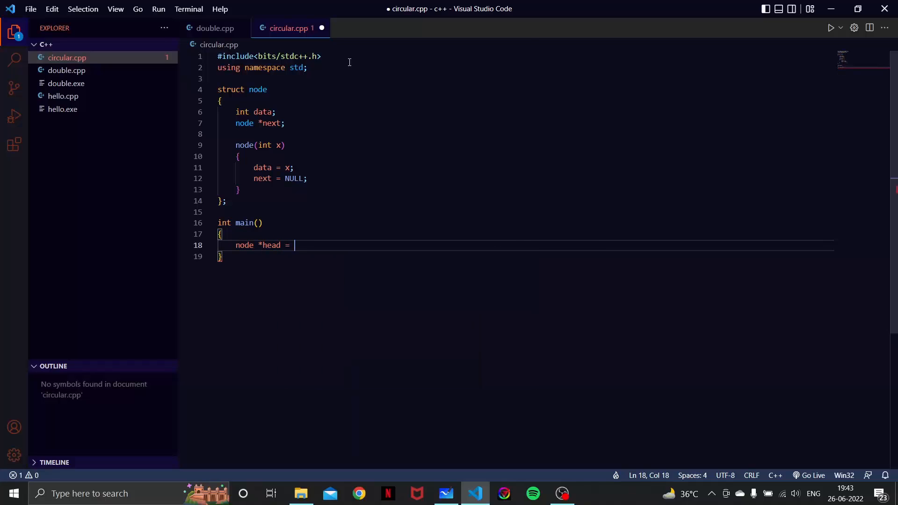
{"action": "type", "text": "new node(10);"}
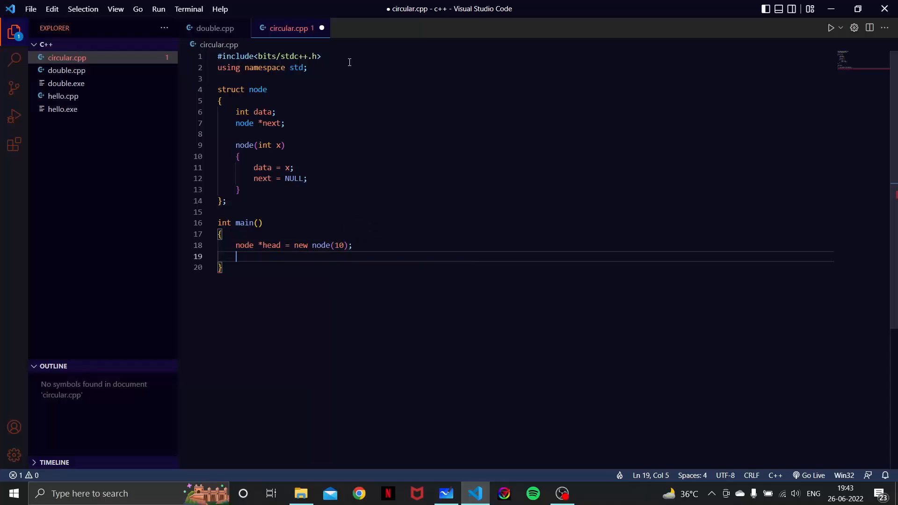
{"action": "key", "text": "ctrl+s"}
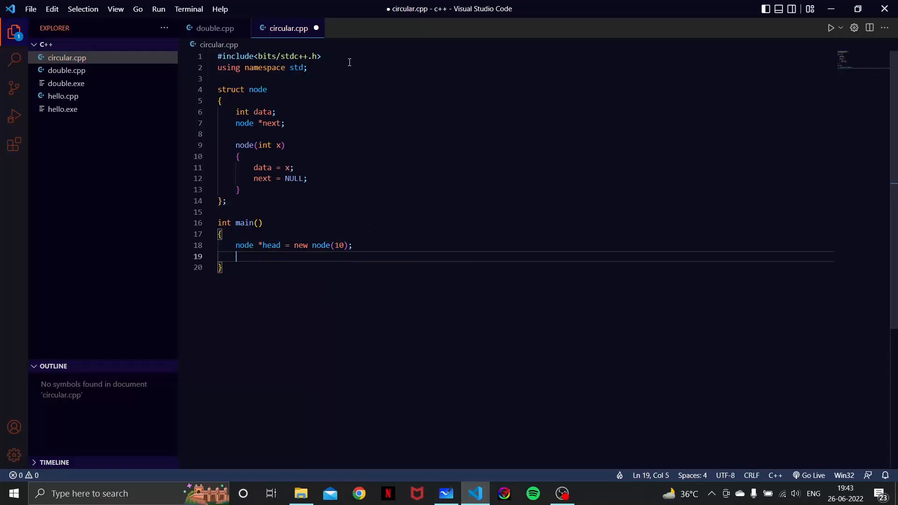
Chain head->next = new node(5) and head->next->next = new node(15).
{"action": "type", "text": "head-"}
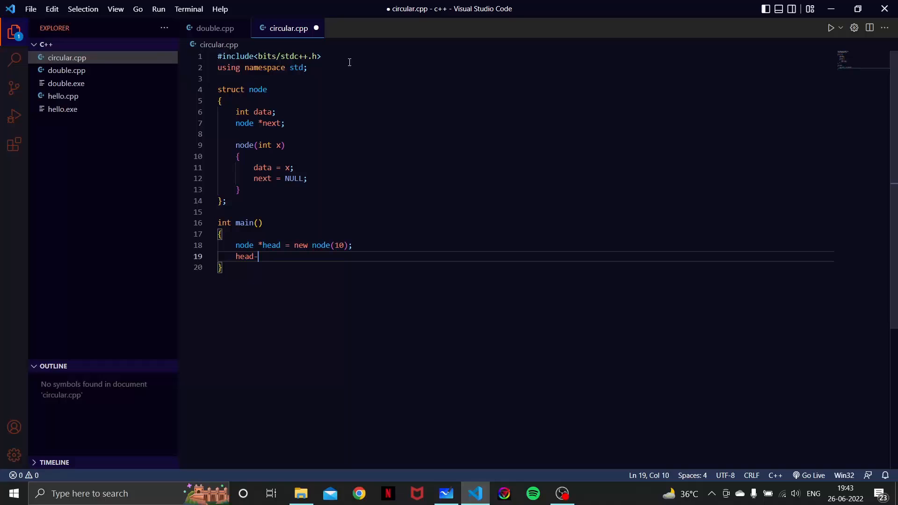
{"action": "type", "text": ">next ="}
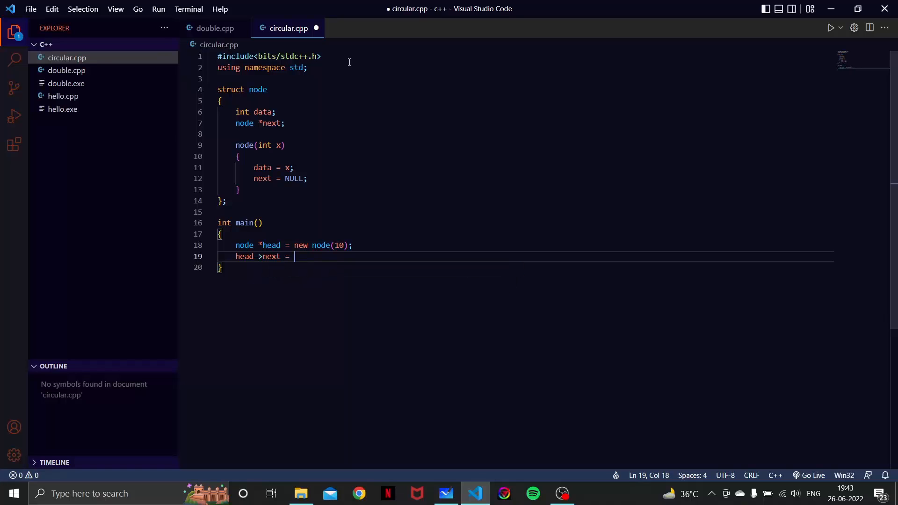
{"action": "type", "text": "new node"}
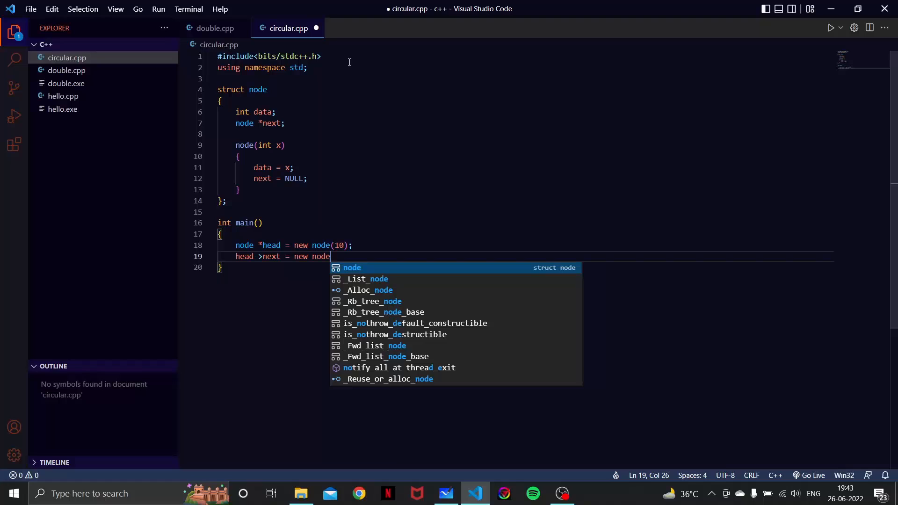
{"action": "type", "text": "(5);"}
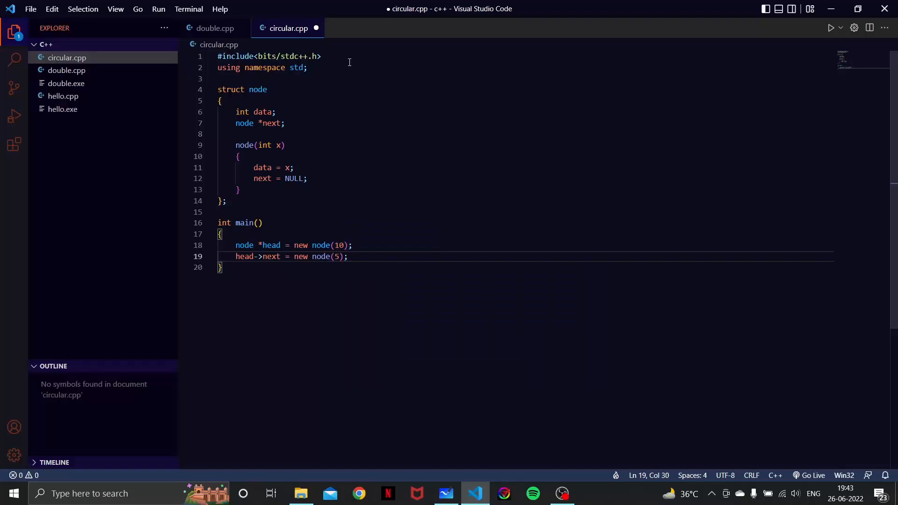
{"action": "type", "text": "head"}
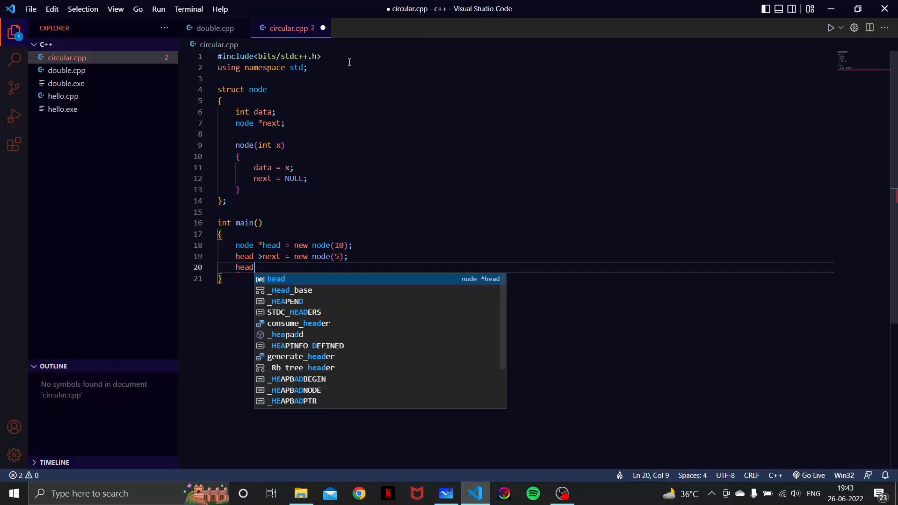
{"action": "type", "text": "->next->next"}
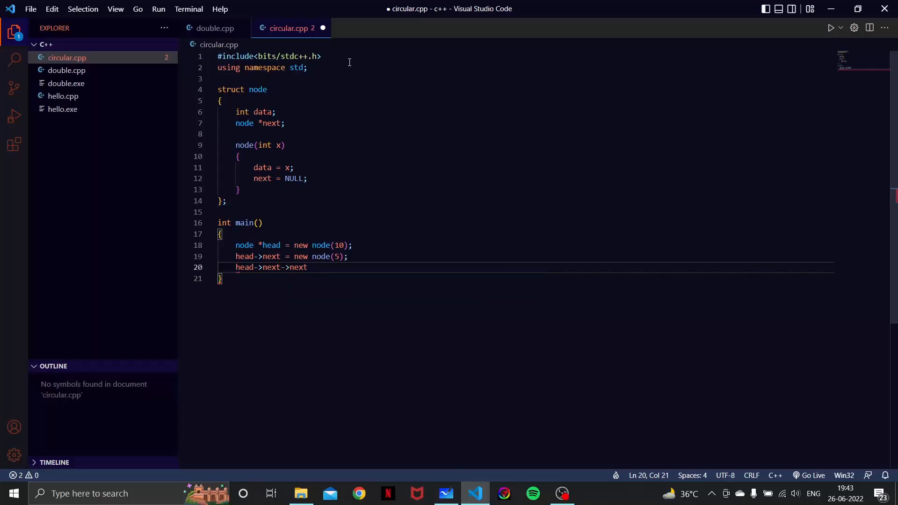
{"action": "type", "text": "= new node("}
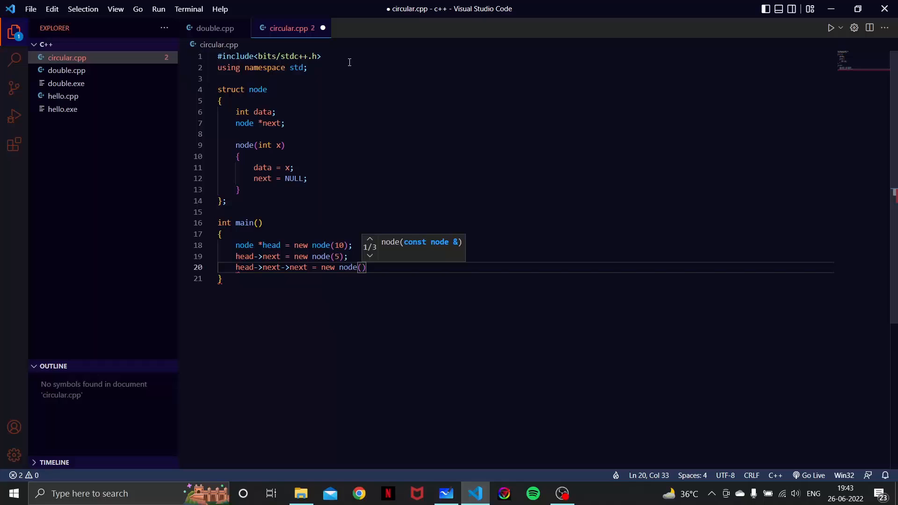
{"action": "type", "text": "15);"}
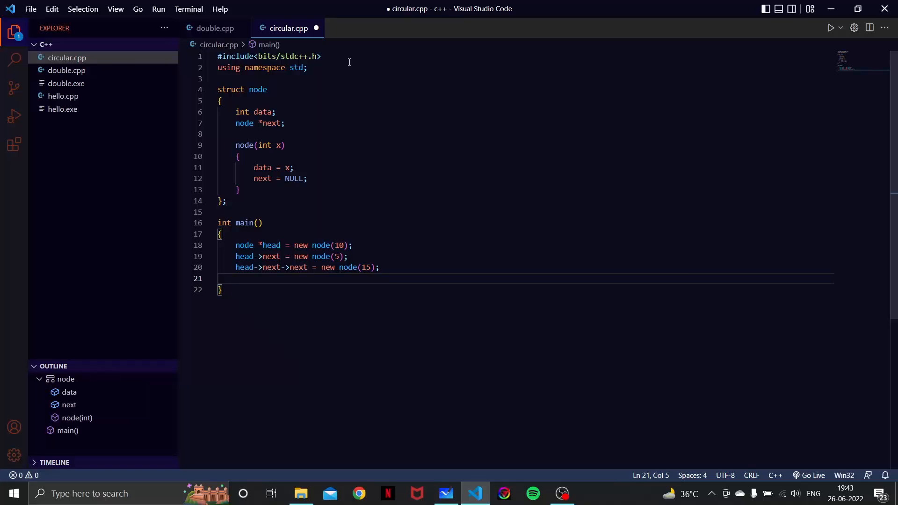
Add the fourth node with head->next->next->next = new node(20).
{"action": "type", "text": "head"}
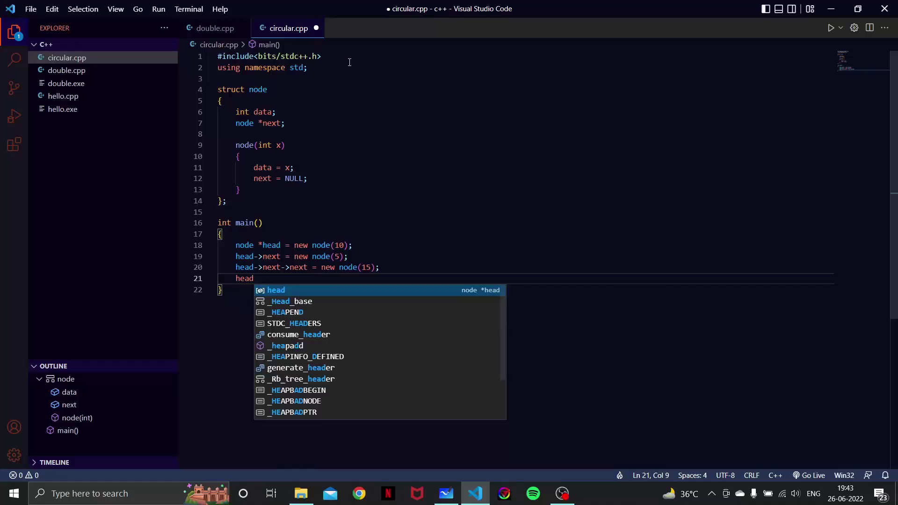
{"action": "type", "text": "->dat"}
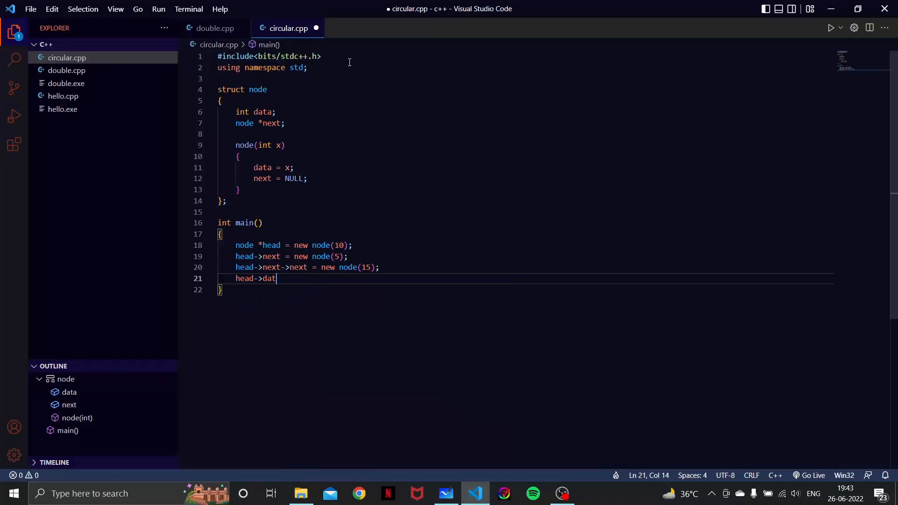
{"action": "type", "text": "next"}
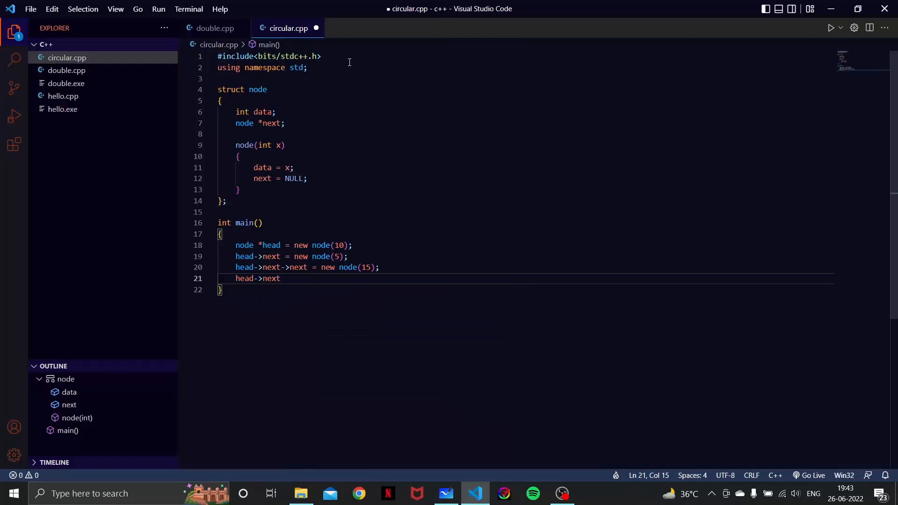
{"action": "type", "text": "->next"}
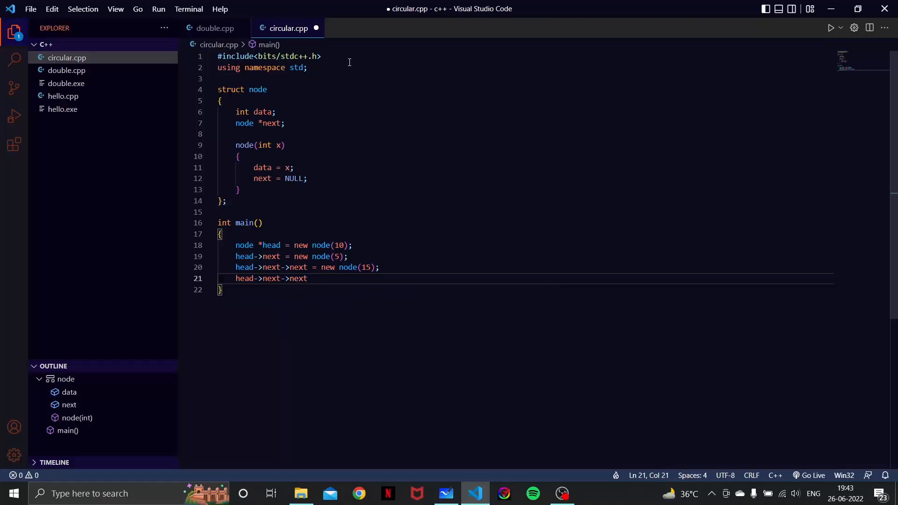
{"action": "type", "text": "->"}
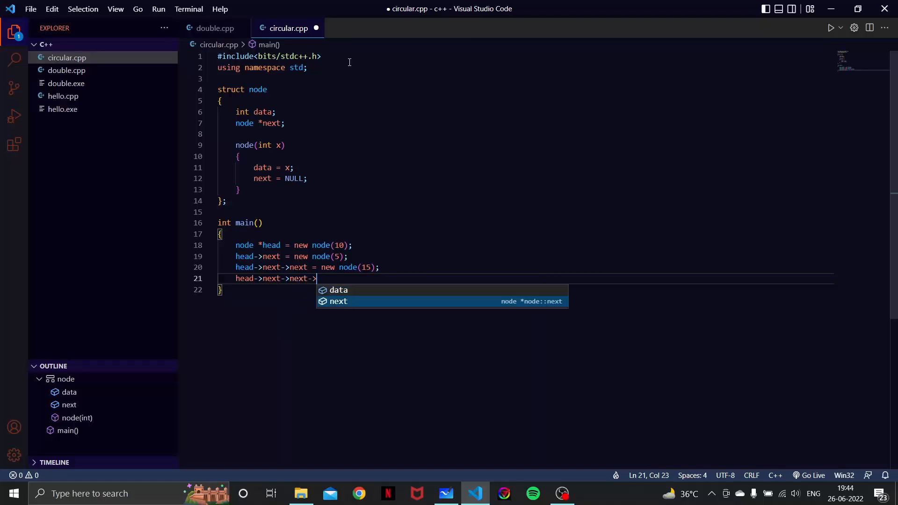
{"action": "type", "text": "next = new n"}
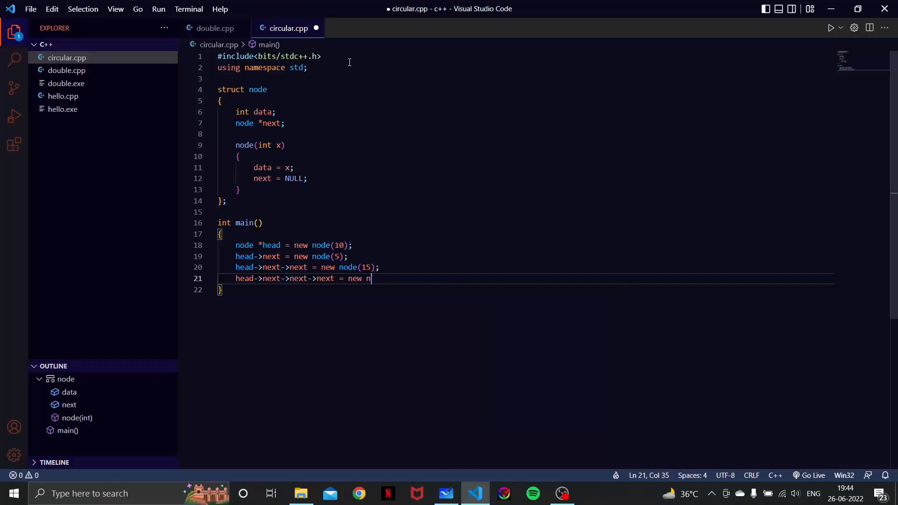
{"action": "type", "text": "ode(20)"}
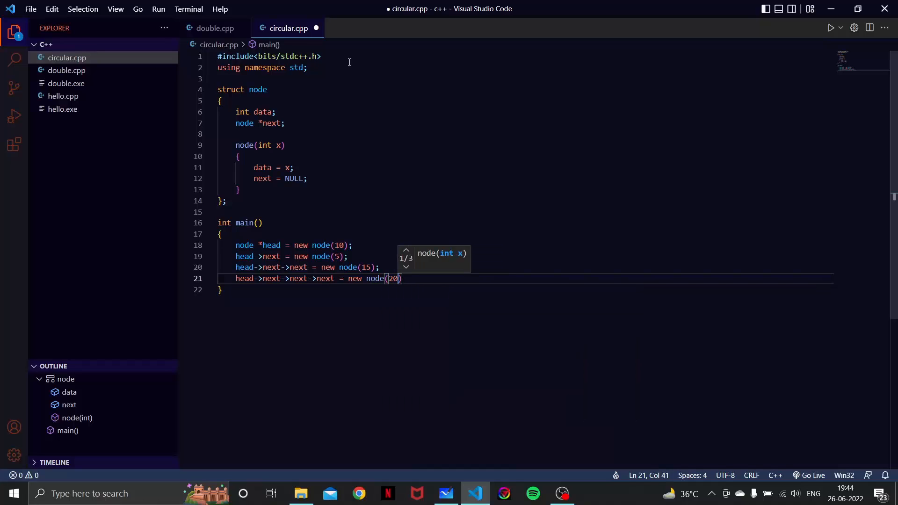
{"action": "type", "text": ");"}
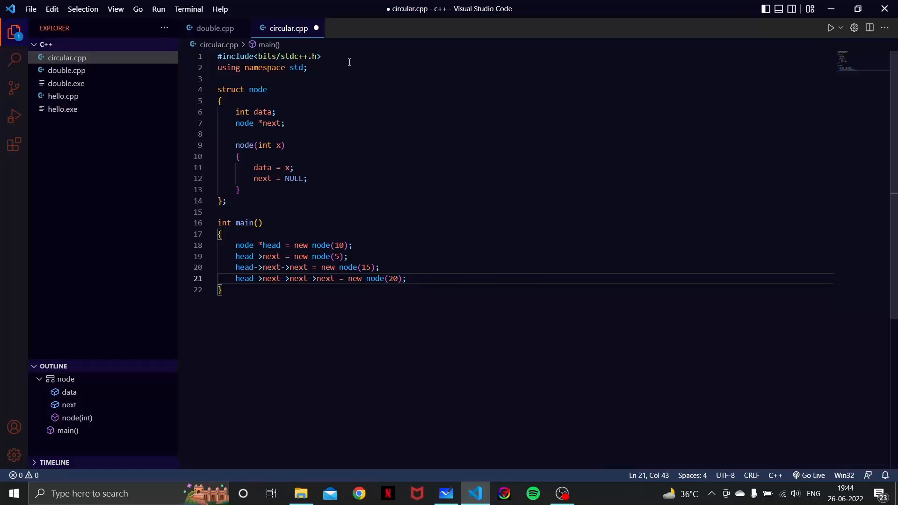
Close the circle with head->next->next->next->next = head.
{"action": "left_click", "coordinate": [407, 279]}
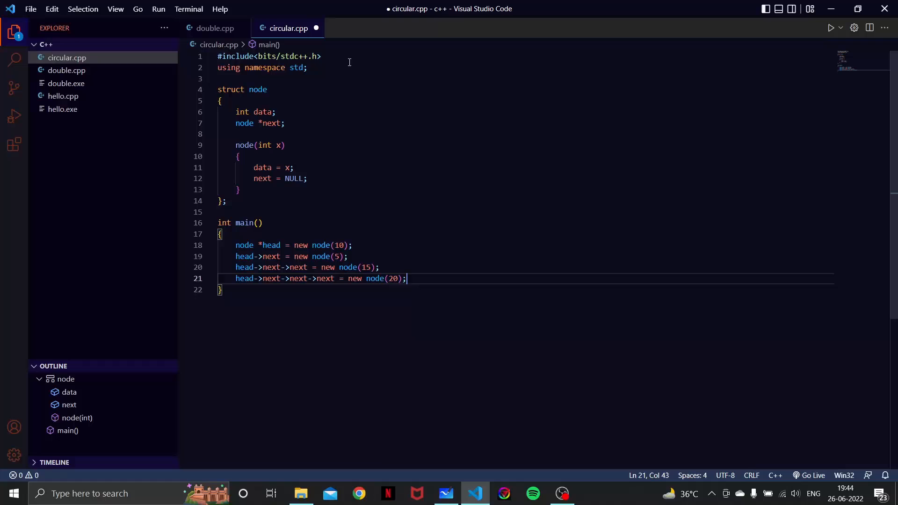
{"action": "type", "text": "head-"}
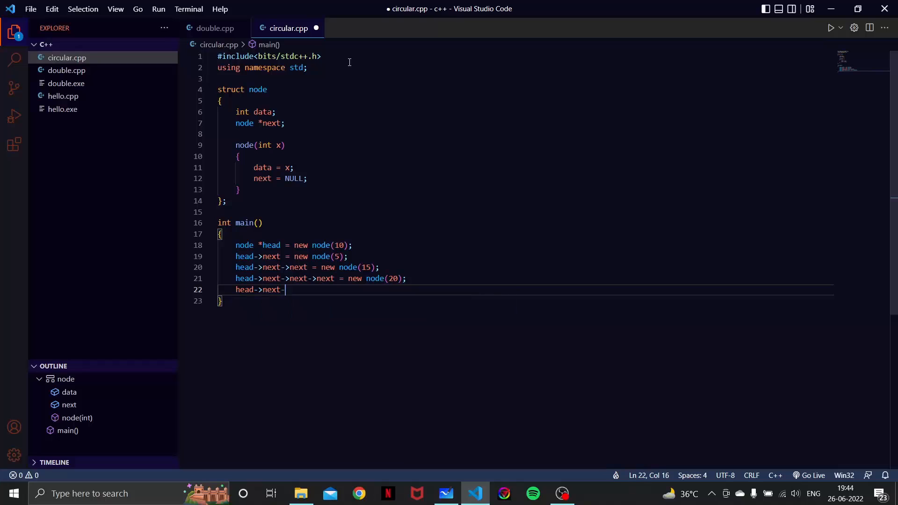
{"action": "type", "text": ">next"}
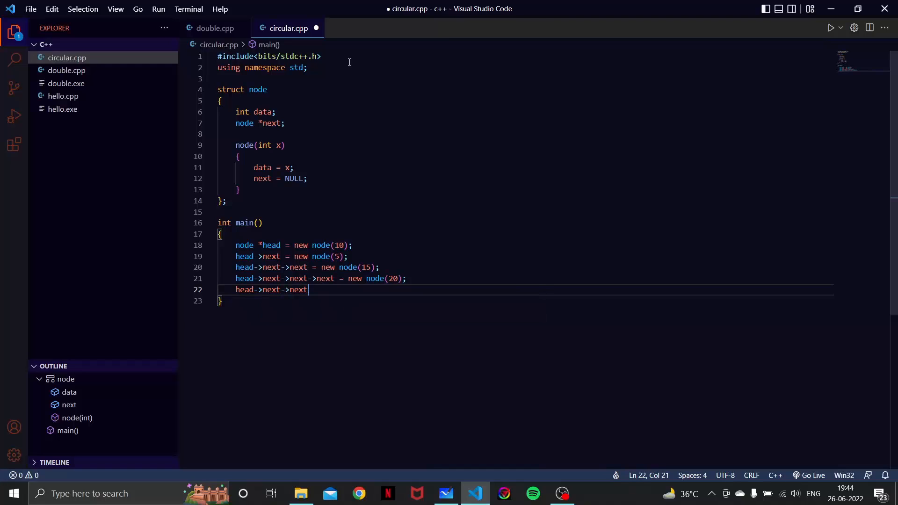
{"action": "type", "text": "->next->next"}
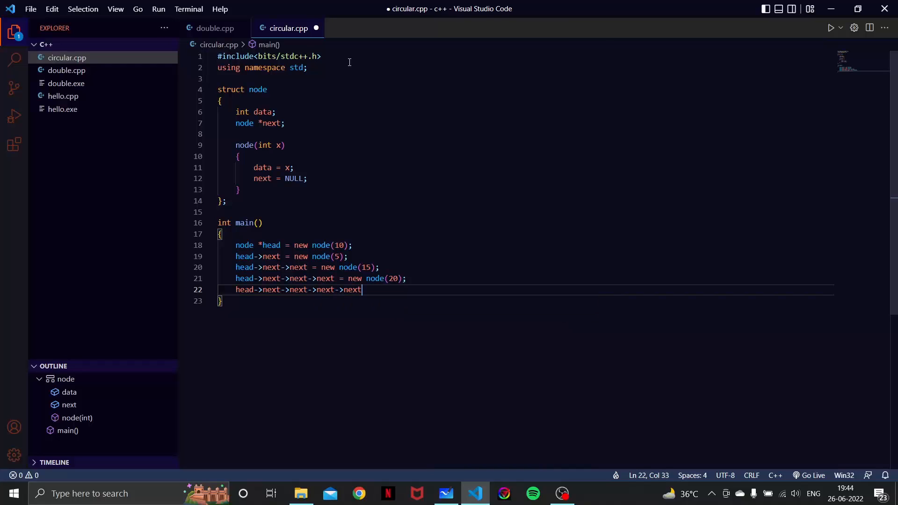
{"action": "type", "text": "= head;"}
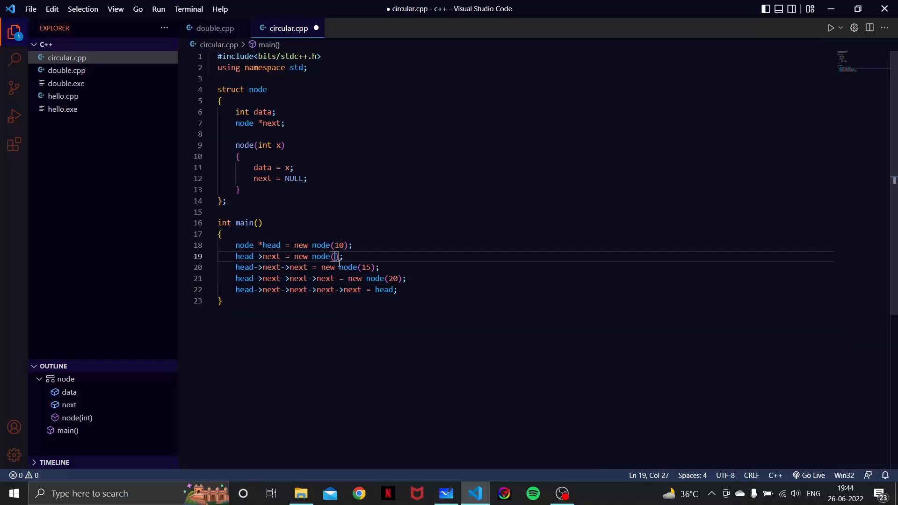
Change the node constructor arguments so the list holds 10, 20, 30 and 40.
{"action": "type", "text": "2-"}
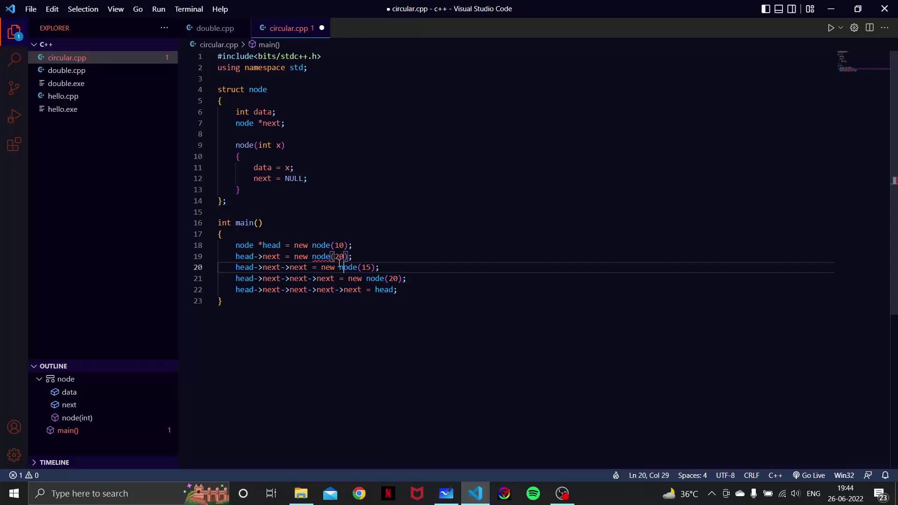
{"action": "key", "text": "Backspace"}
{"action": "type", "text": "30"}
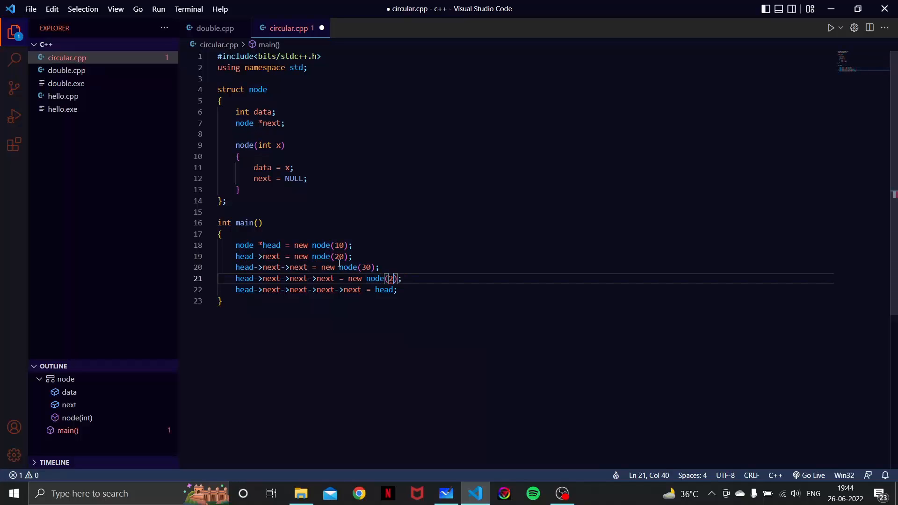
{"action": "type", "text": "40"}
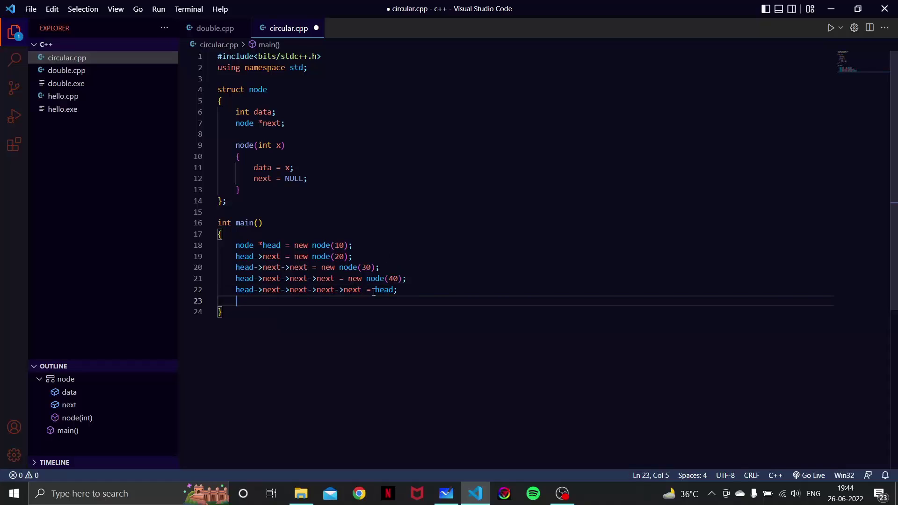
Add a display(head); call on a new line at the end of main.
{"action": "key", "text": "Enter"}
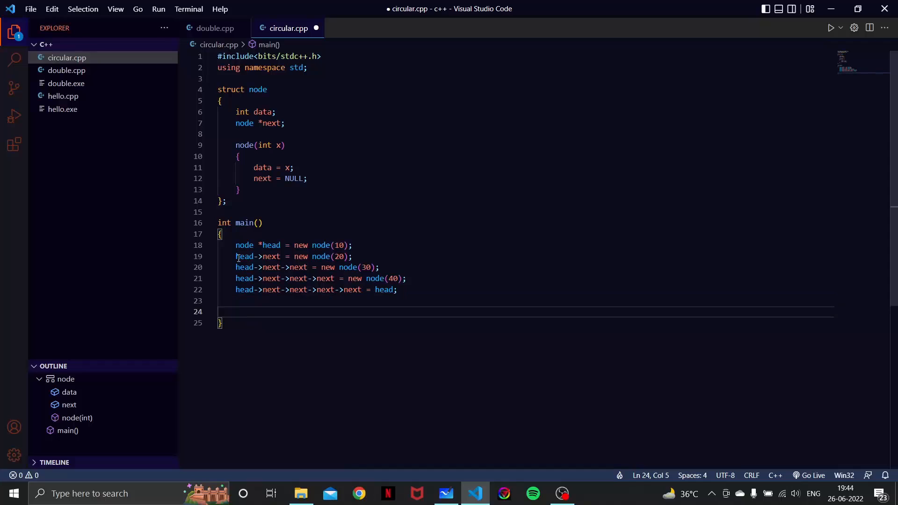
{"action": "left_click", "coordinate": [398, 288]}
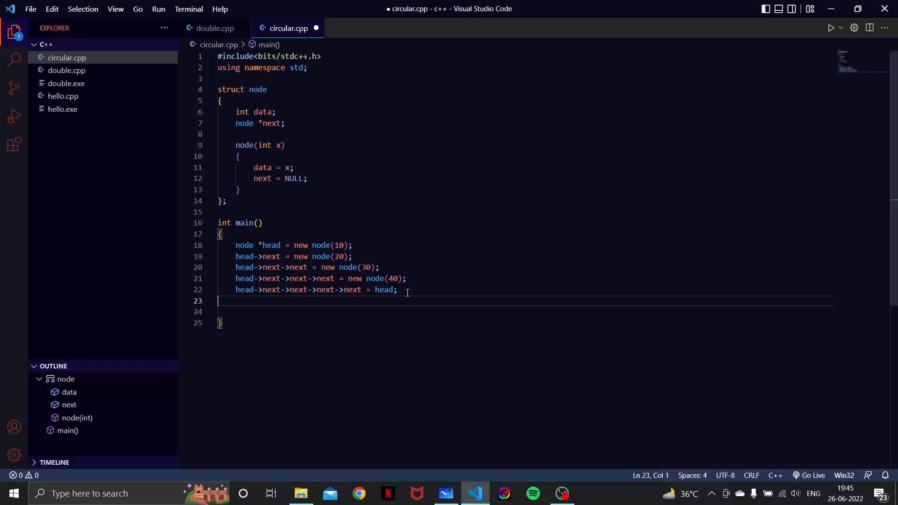
{"action": "key", "text": "Enter"}
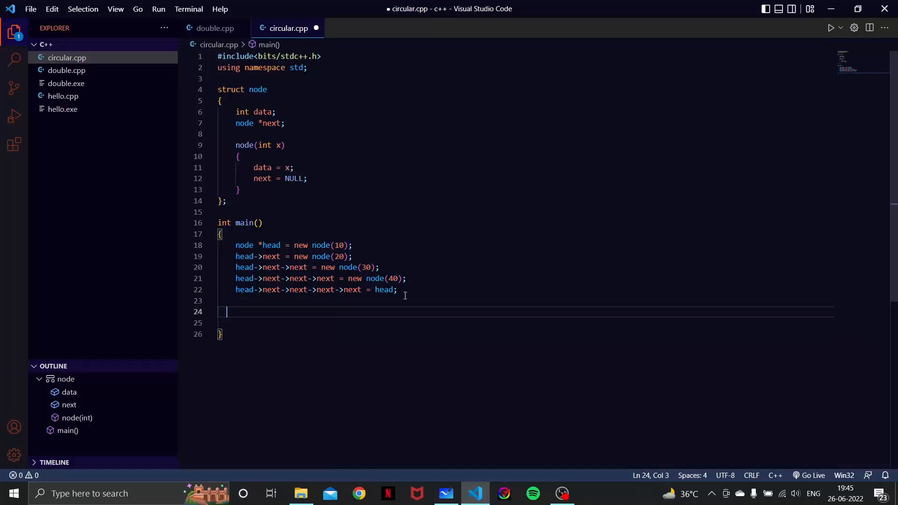
{"action": "type", "text": "disp"}
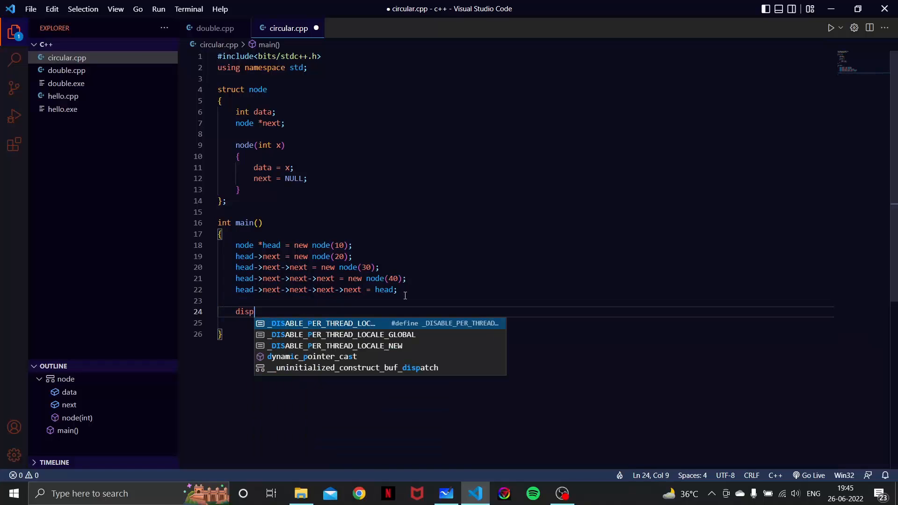
{"action": "type", "text": "lay(node"}
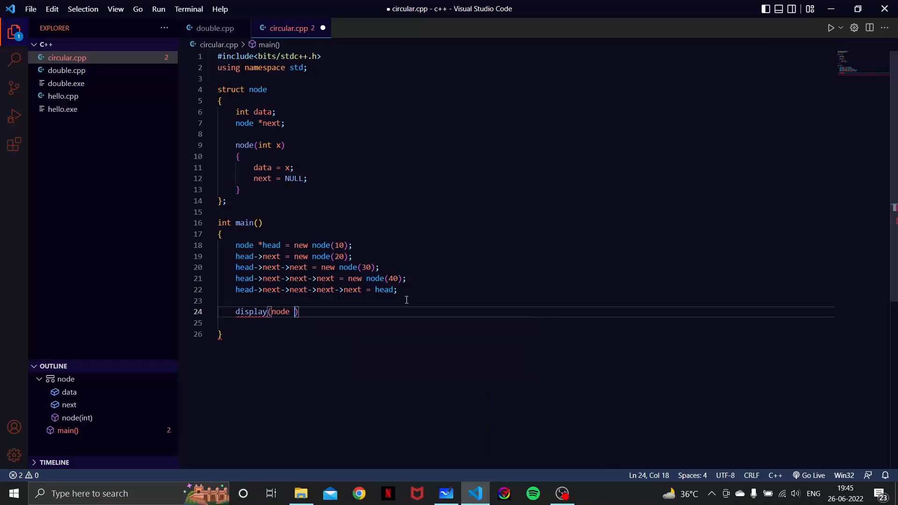
{"action": "type", "text": "*hea"}
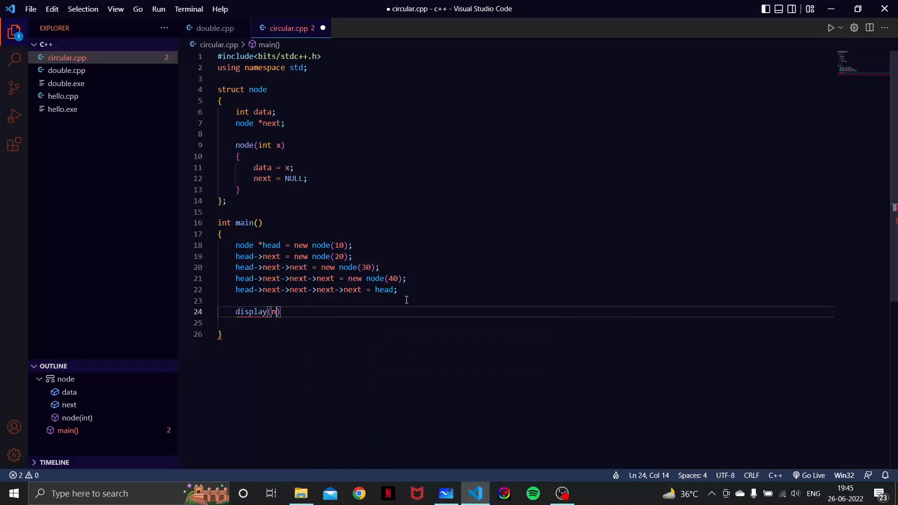
{"action": "type", "text": "ead"}
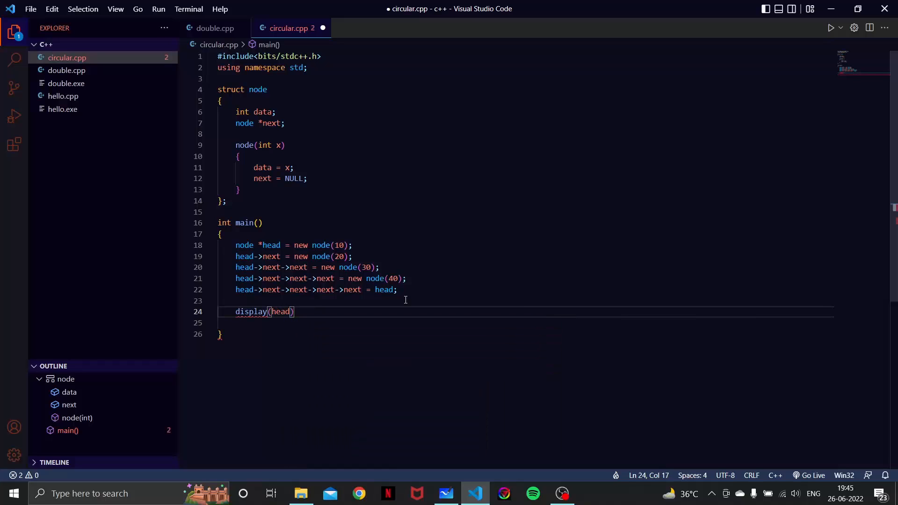
{"action": "type", "text": ";"}
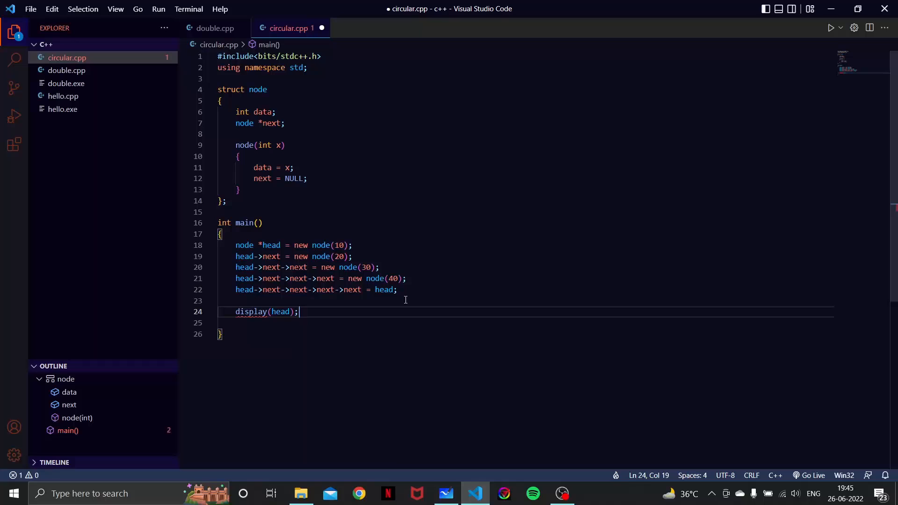
Write void display(node *head) above main with if(head == NULL) return; before the do block.
{"action": "left_click", "coordinate": [241, 212]}
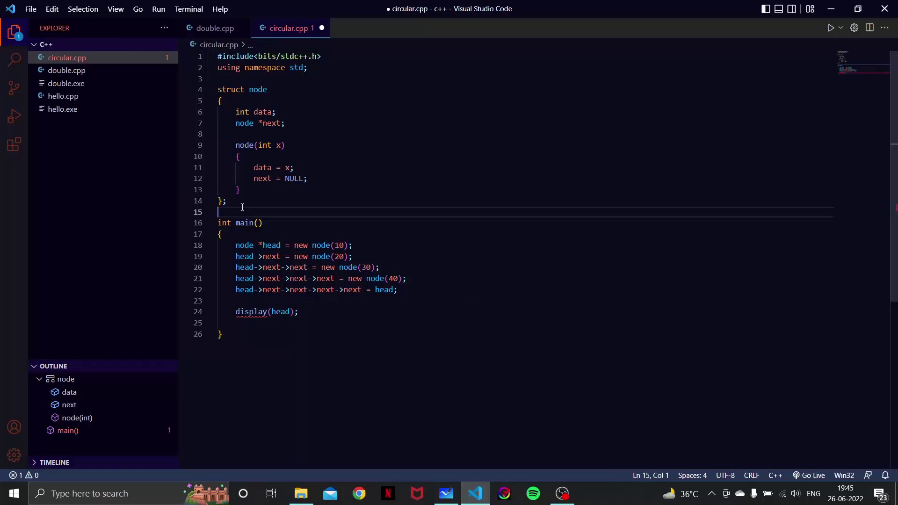
{"action": "type", "text": "void display(node *head"}
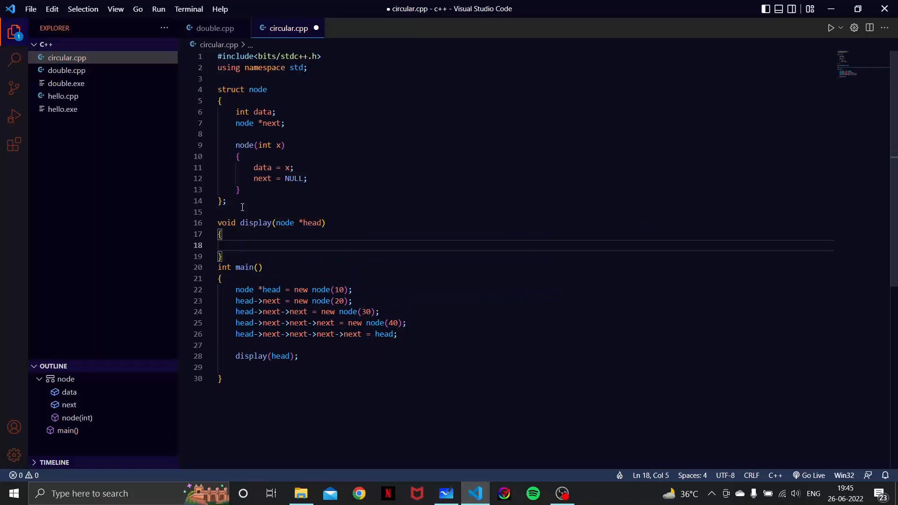
{"action": "type", "text": "if(head == NU"}
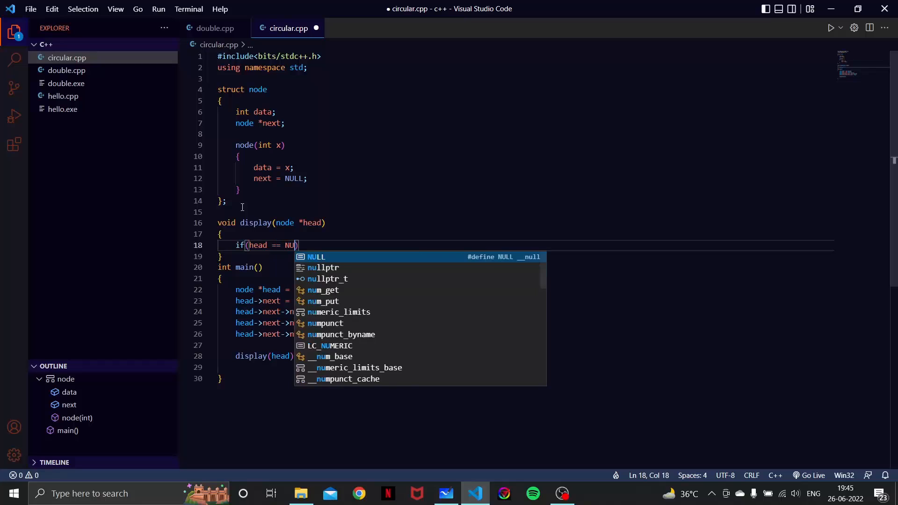
{"action": "key", "text": "Enter"}
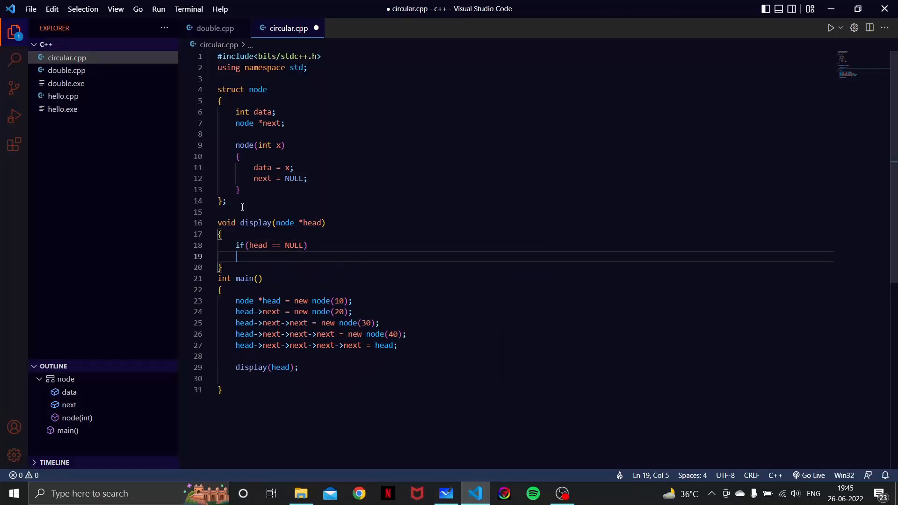
{"action": "type", "text": "return"}
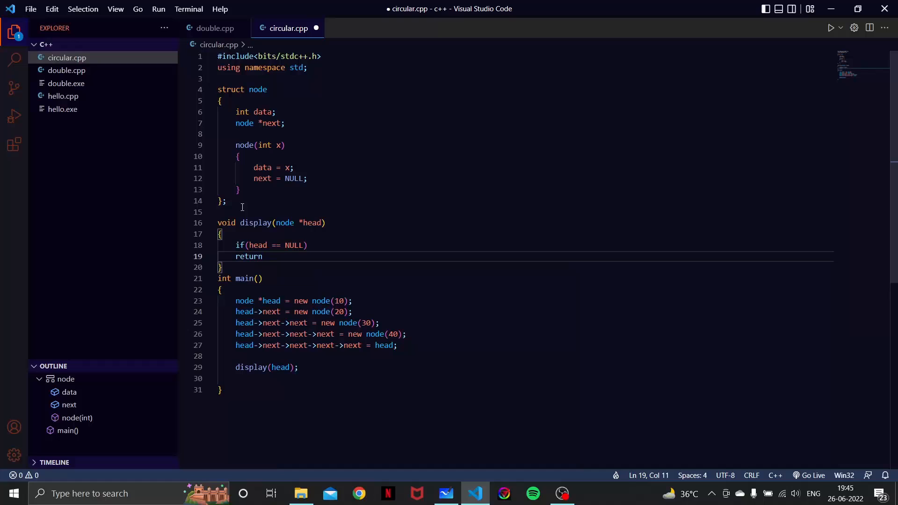
{"action": "key", "text": "Enter"}
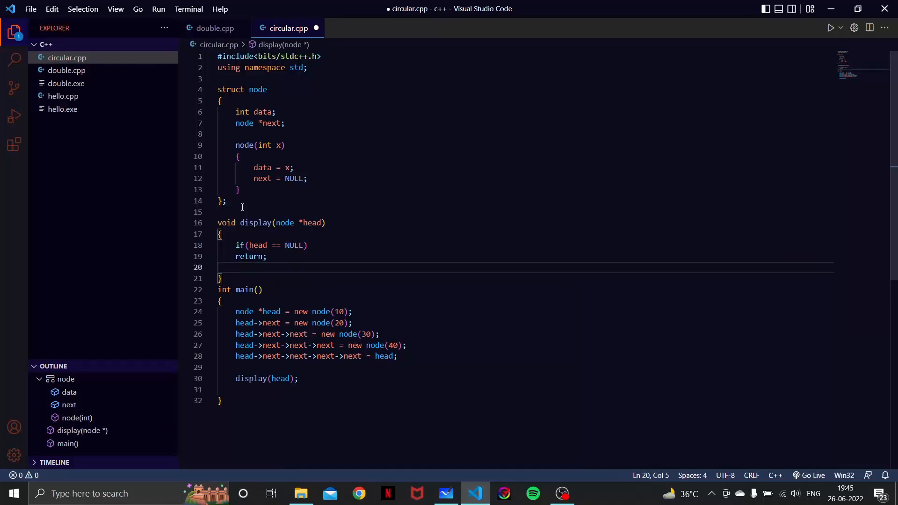
{"action": "key", "text": "enter"}
{"action": "type", "text": "do{"}
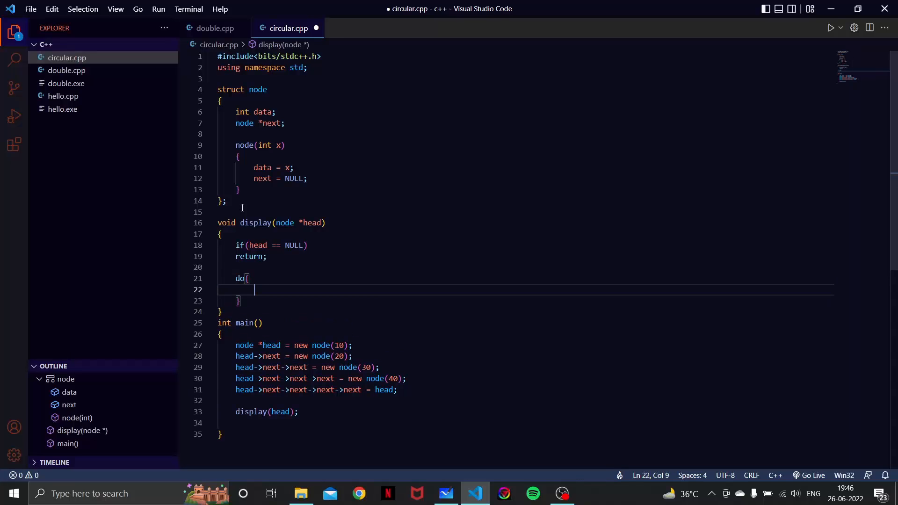
Print cout<<curr->data inside the do block.
{"action": "type", "text": "co"}
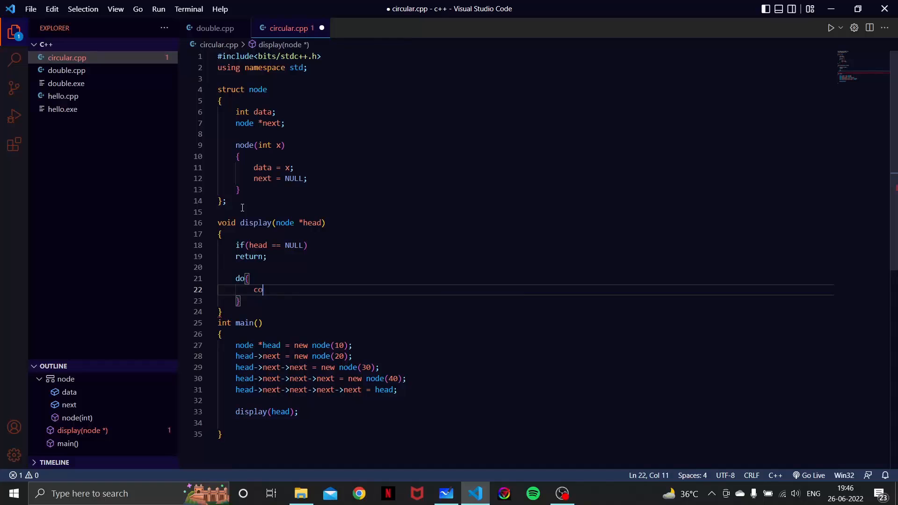
{"action": "type", "text": "ut<<"}
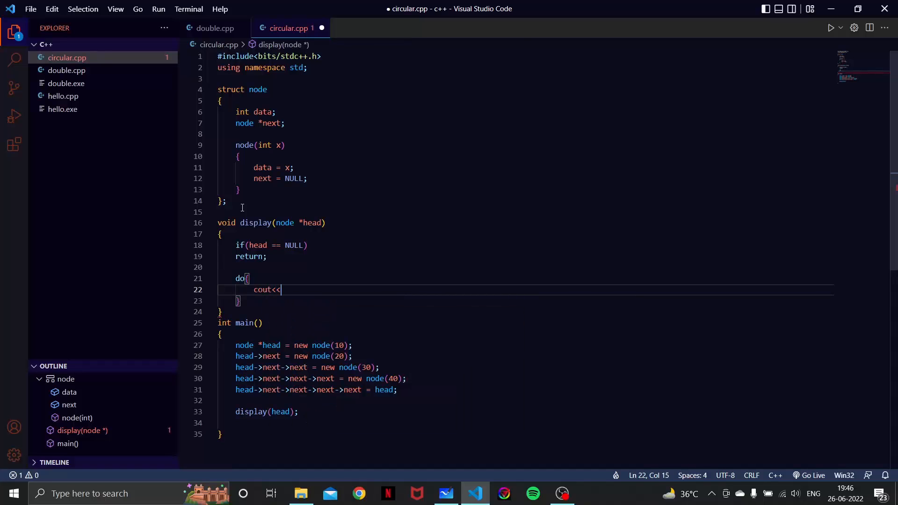
{"action": "type", "text": "curr->"}
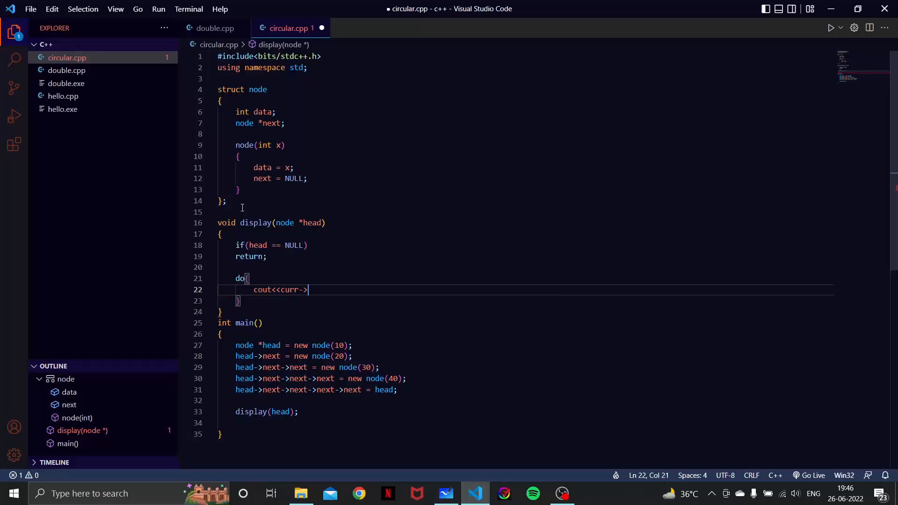
{"action": "type", "text": "data;"}
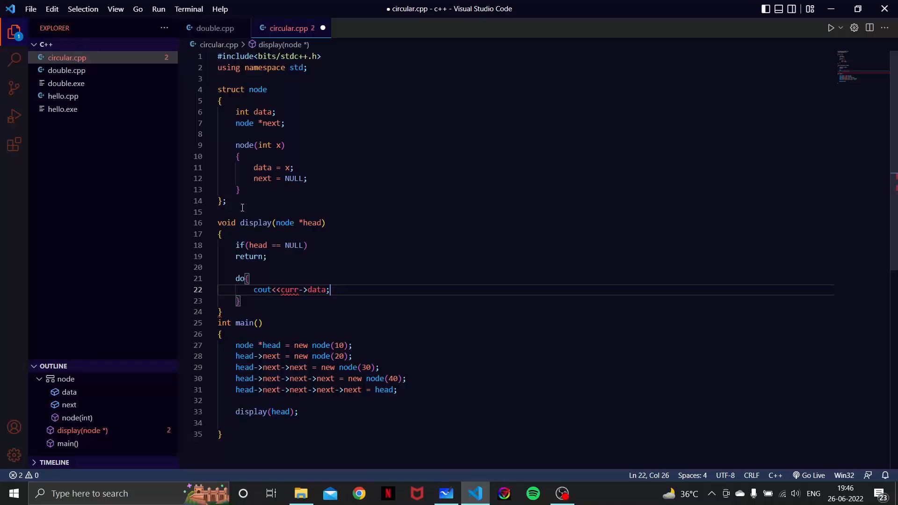
{"action": "key", "text": "Return"}
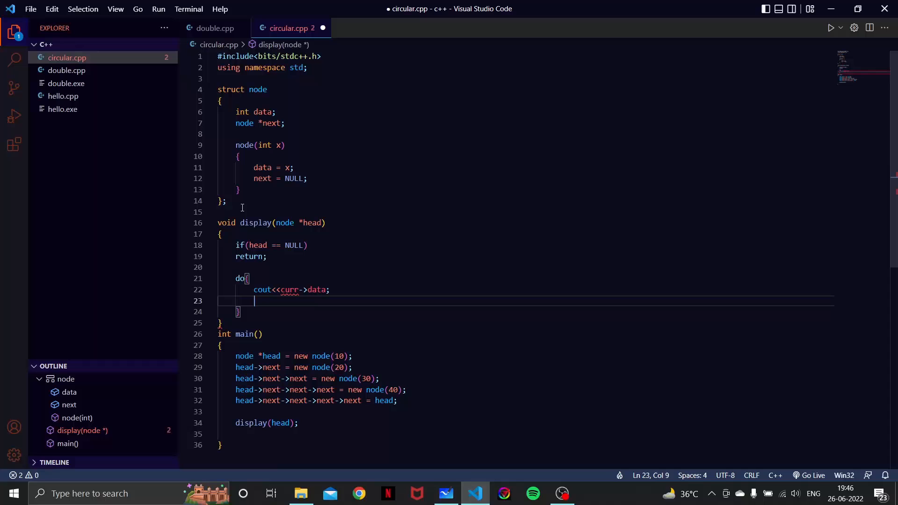
Advance with curr = curr->next; and close the loop with while(curr != head).
{"action": "type", "text": "cout ="}
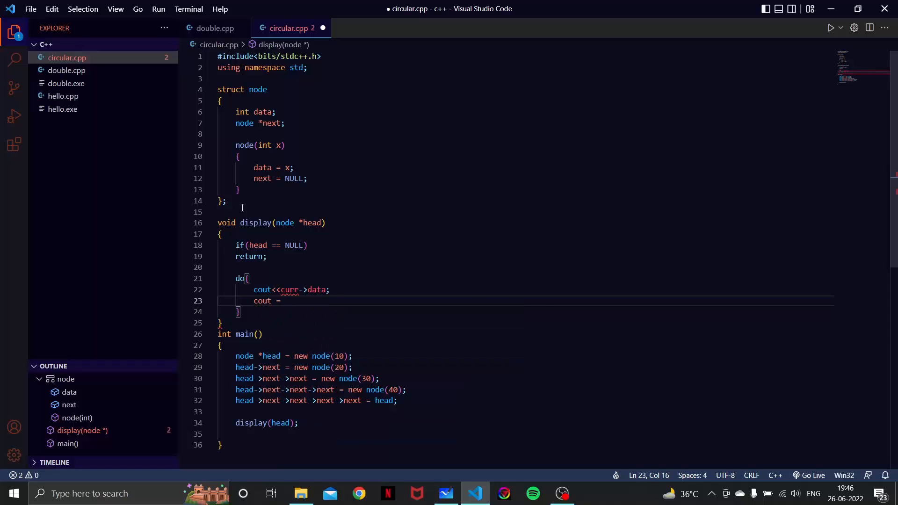
{"action": "key", "text": "Backspace"}
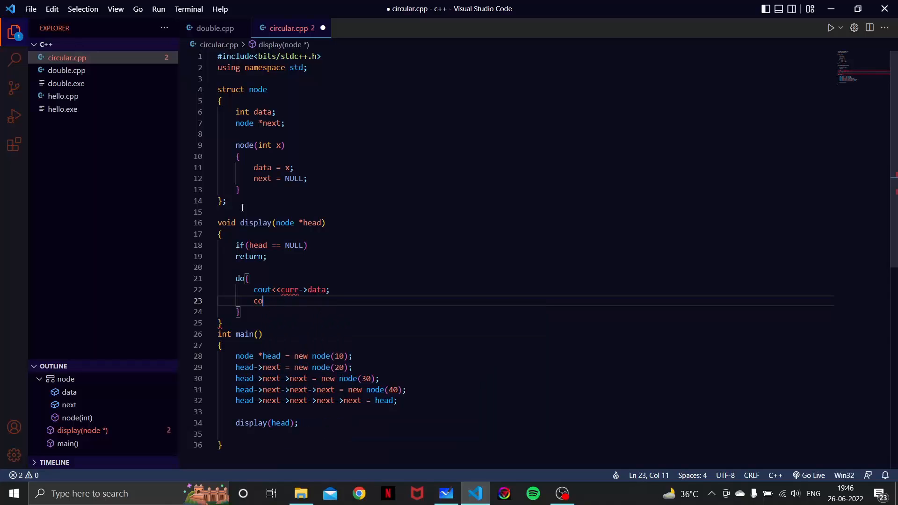
{"action": "type", "text": "urr ="}
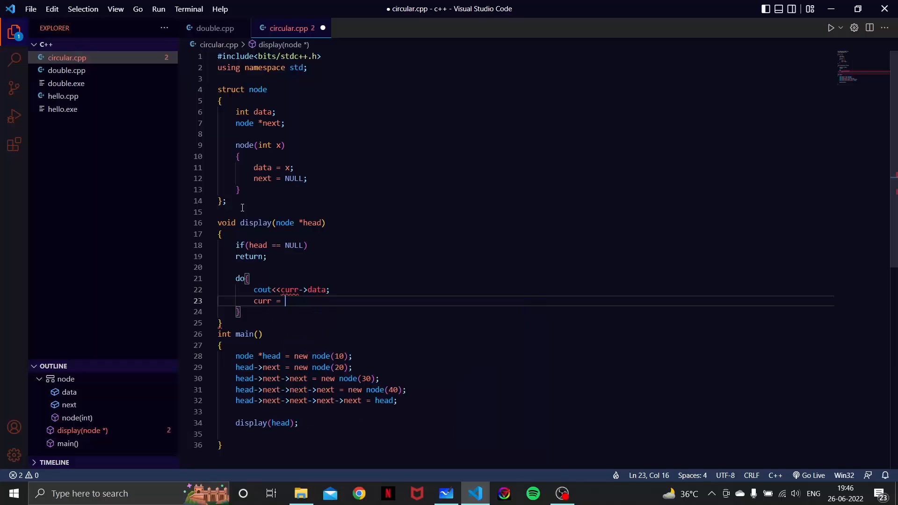
{"action": "type", "text": "curr->"}
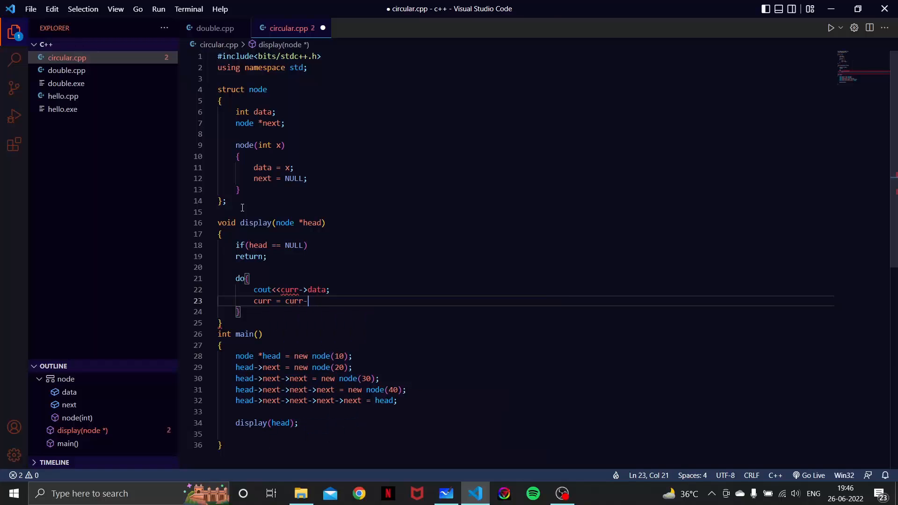
{"action": "type", "text": ">next;"}
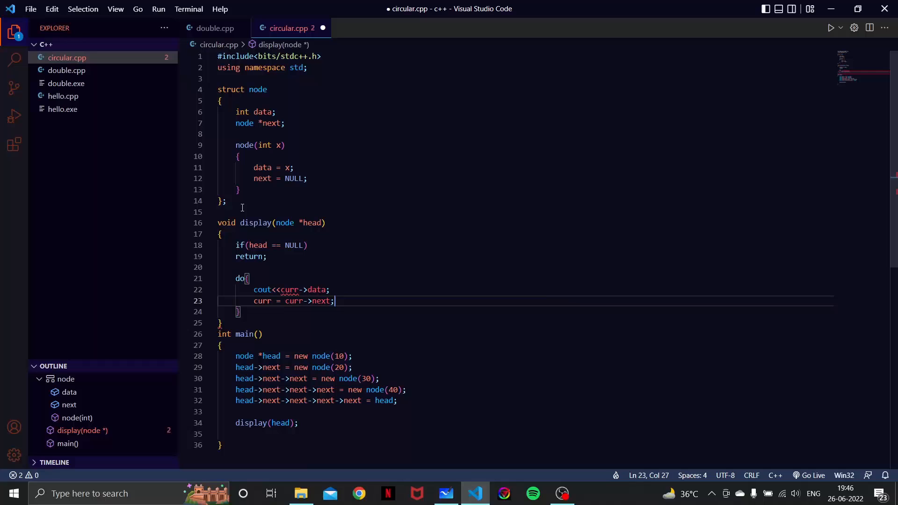
{"action": "type", "text": "while"}
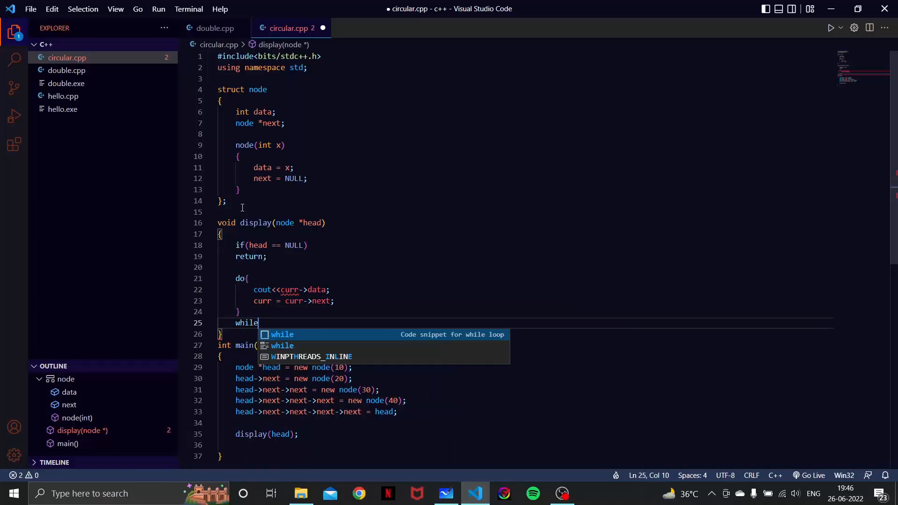
{"action": "type", "text": "(curr"}
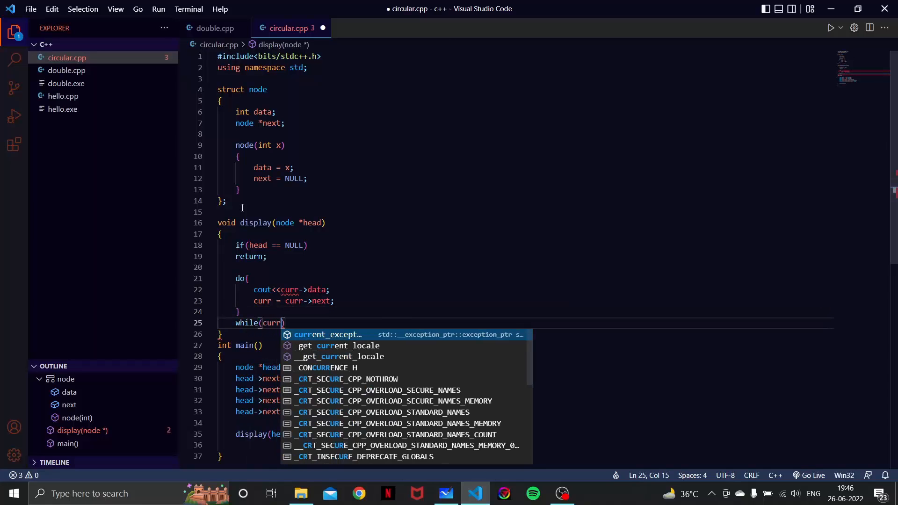
{"action": "type", "text": "!= head"}
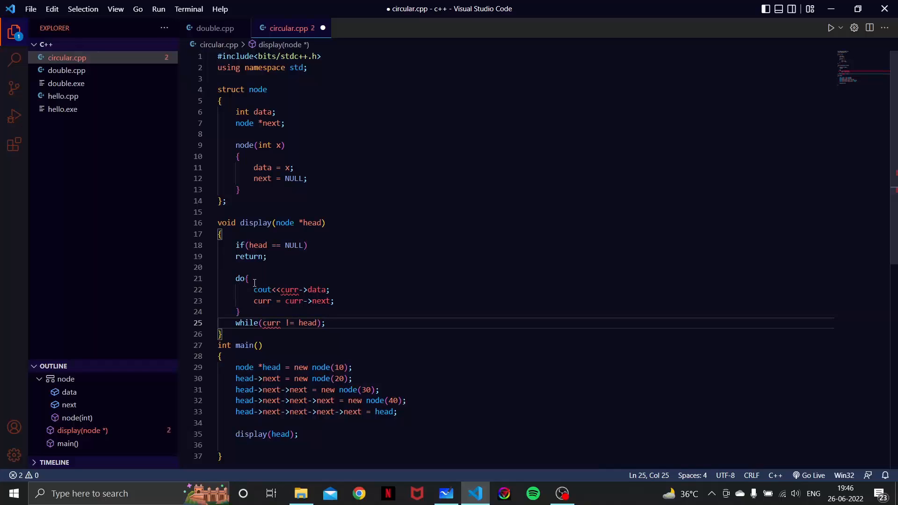
Declare node *curr = head; after the early return, before the do-while loop.
{"action": "left_click", "coordinate": [266, 256]}
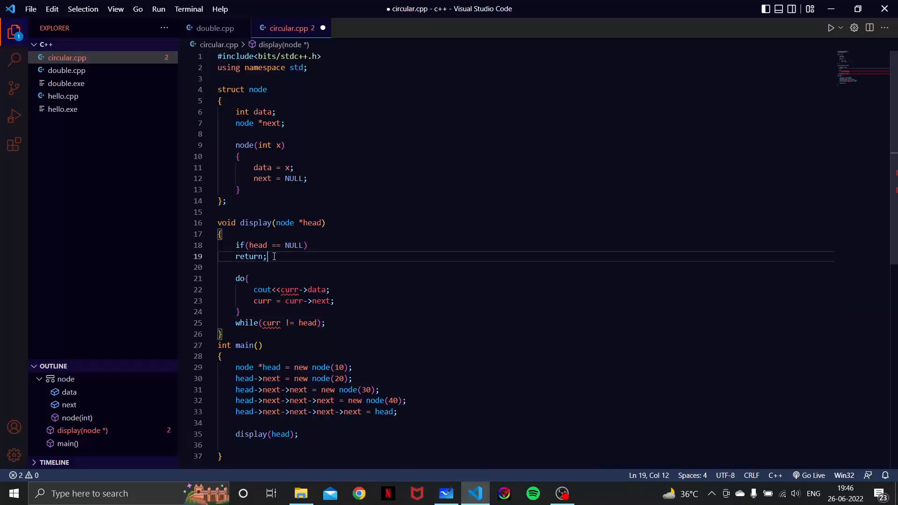
{"action": "type", "text": "node"}
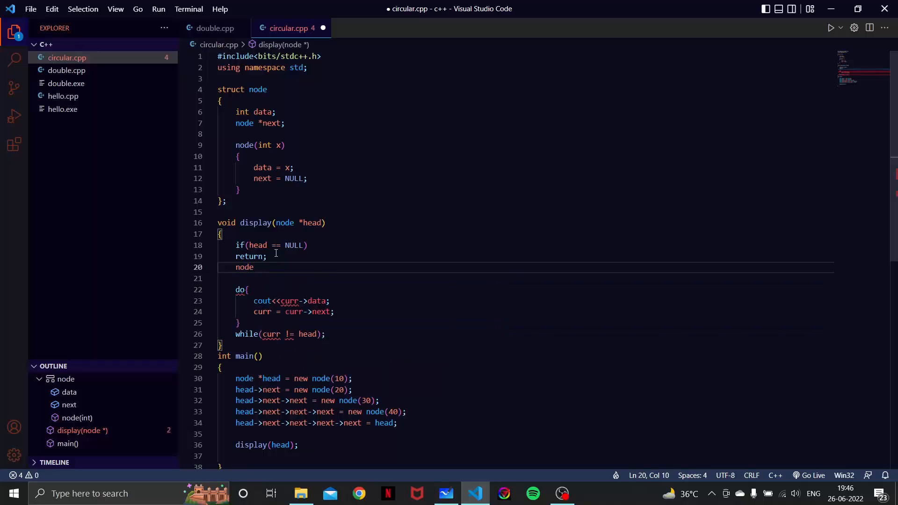
{"action": "type", "text": "*curr = head;"}
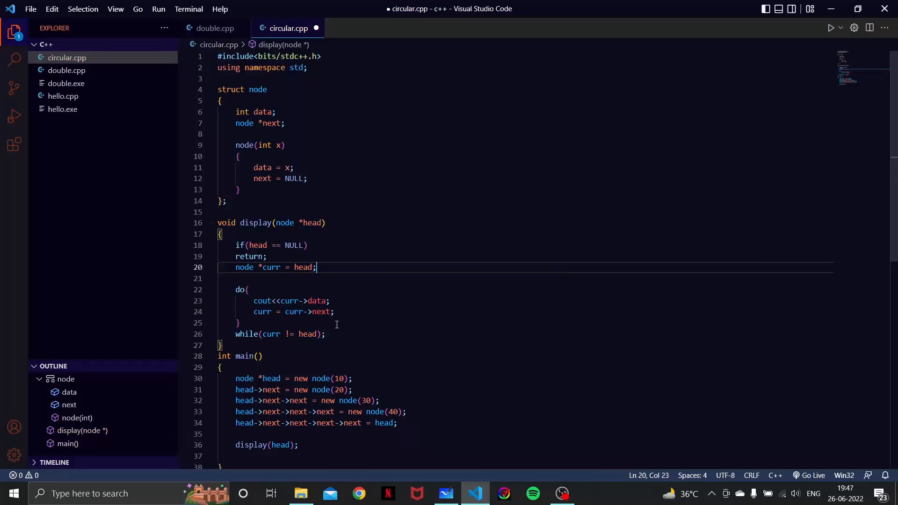
{"action": "mouse_move", "coordinate": [279, 275]}
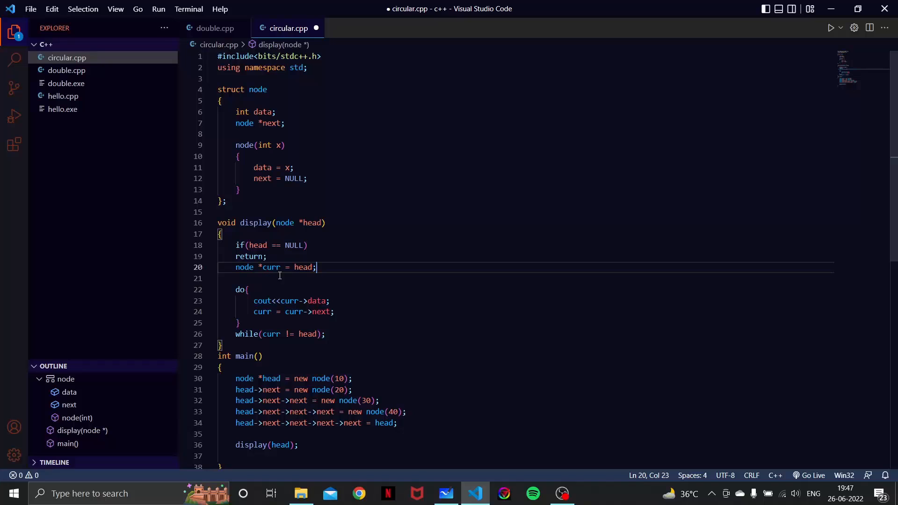
{"action": "mouse_move", "coordinate": [319, 285]}
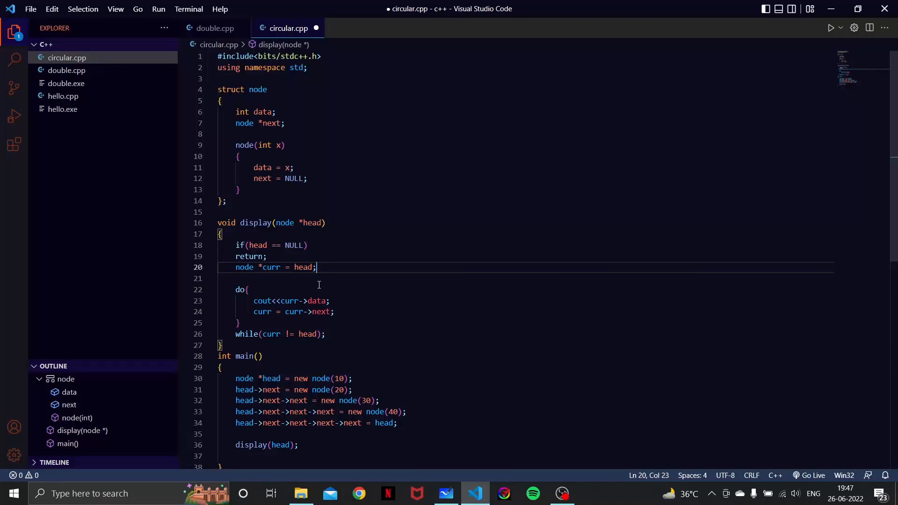
{"action": "mouse_move", "coordinate": [233, 292]}
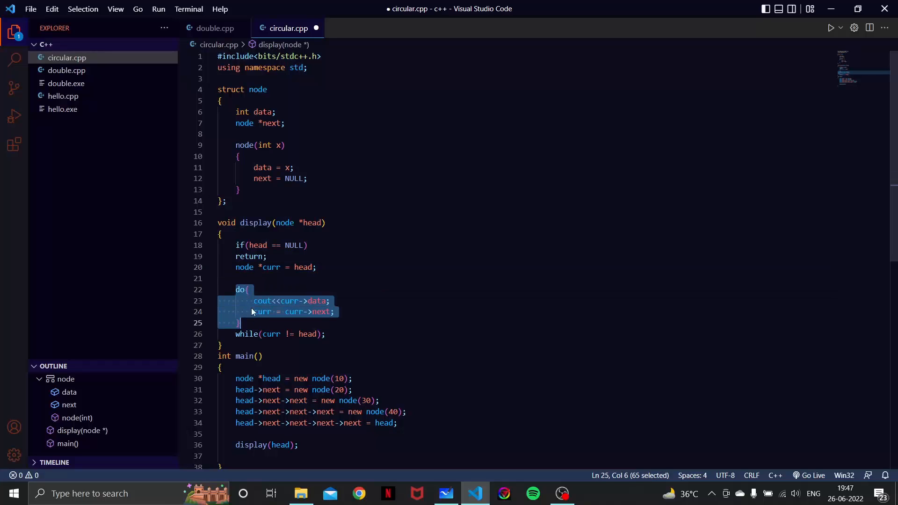
{"action": "left_click", "coordinate": [247, 289]}
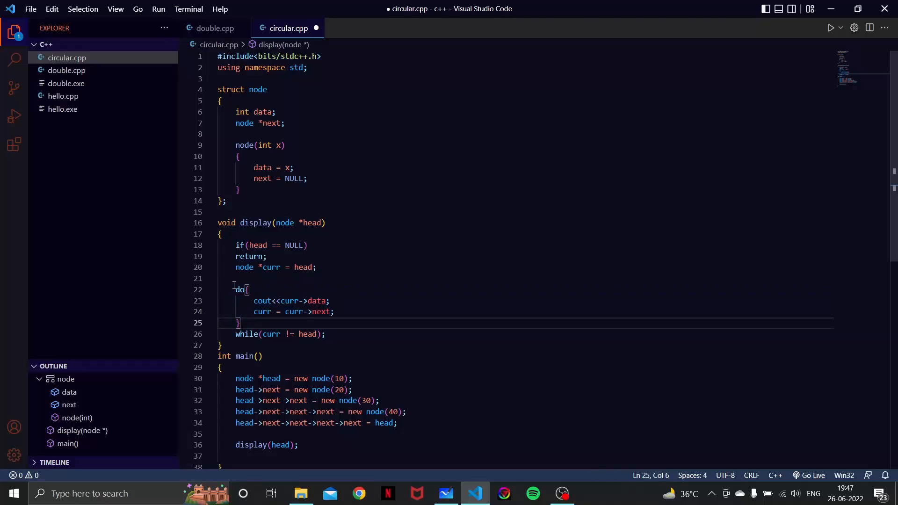
{"action": "mouse_move", "coordinate": [242, 320]}
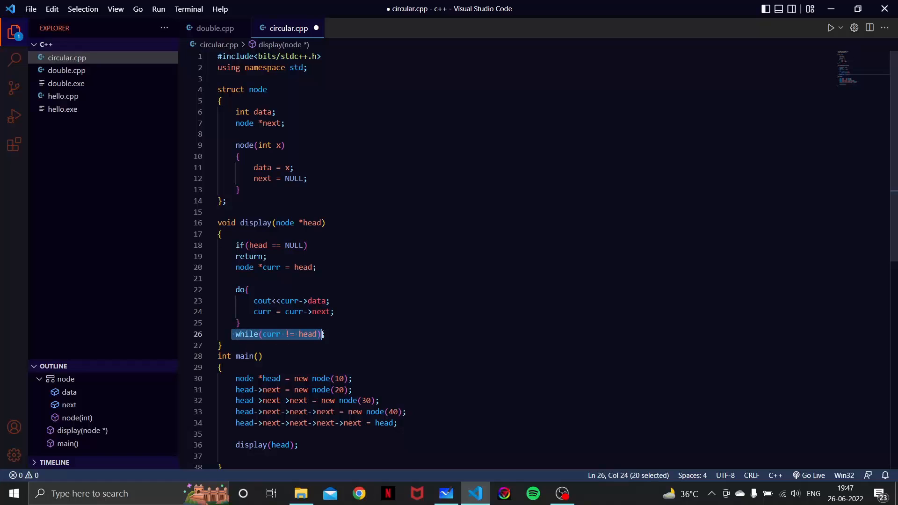
{"action": "left_click", "coordinate": [615, 371]}
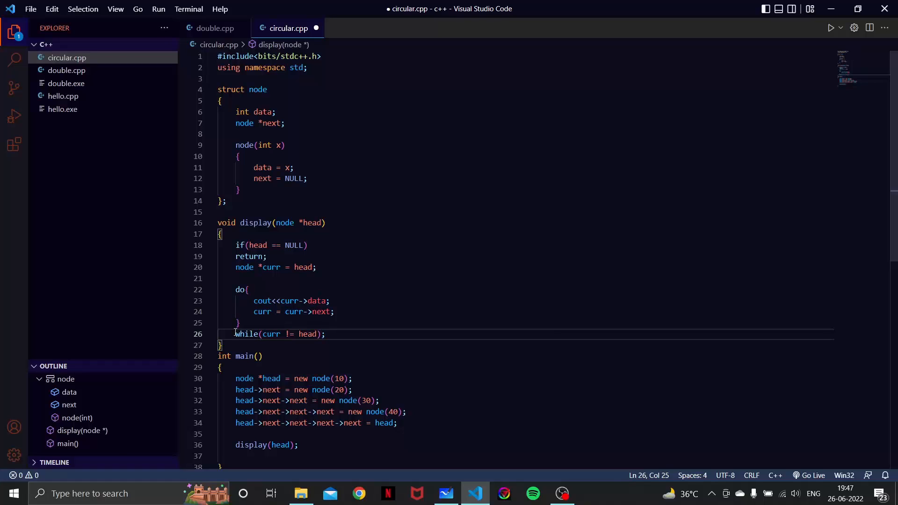
{"action": "mouse_move", "coordinate": [356, 321]}
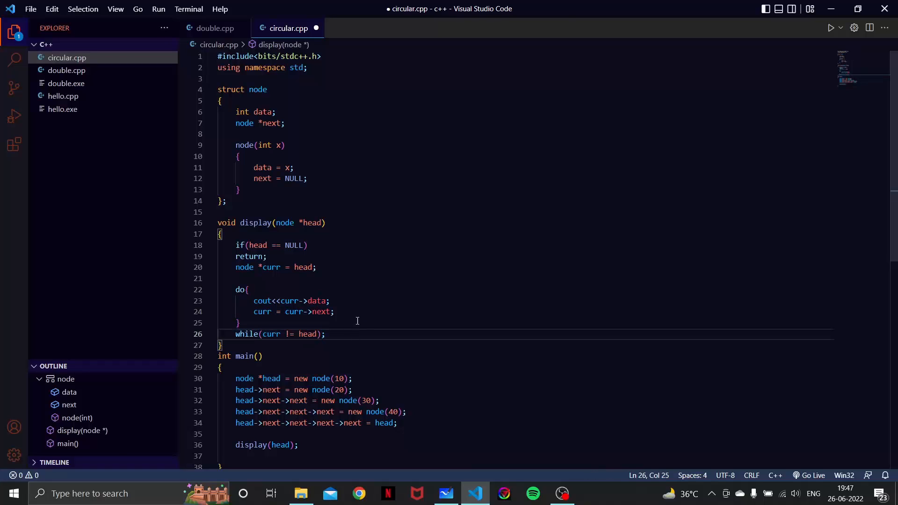
Append <<endl to the loop's cout line and save circular.cpp.
{"action": "key", "text": "ctrl+s"}
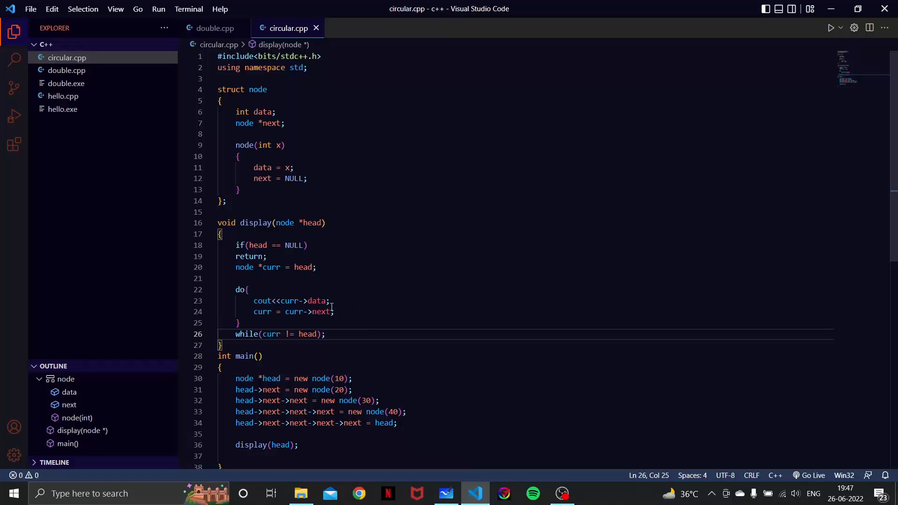
{"action": "type", "text": "<<"}
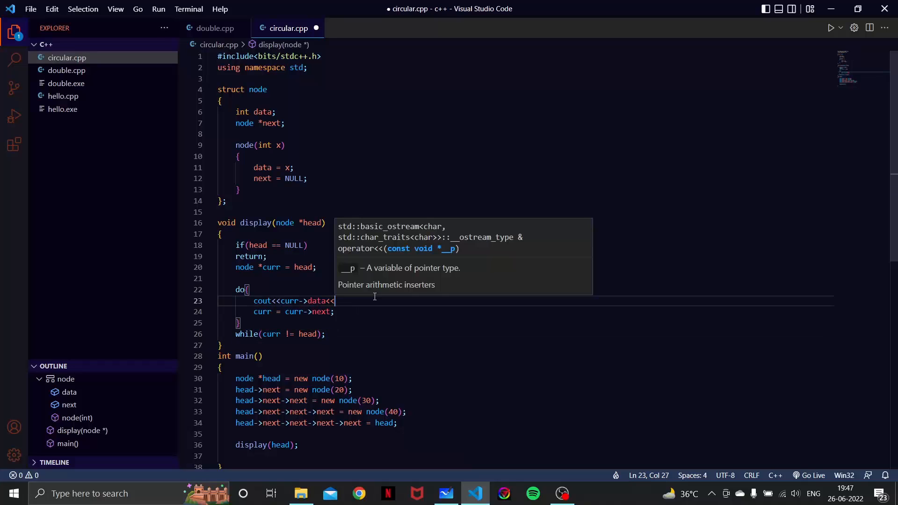
{"action": "type", "text": "endl;"}
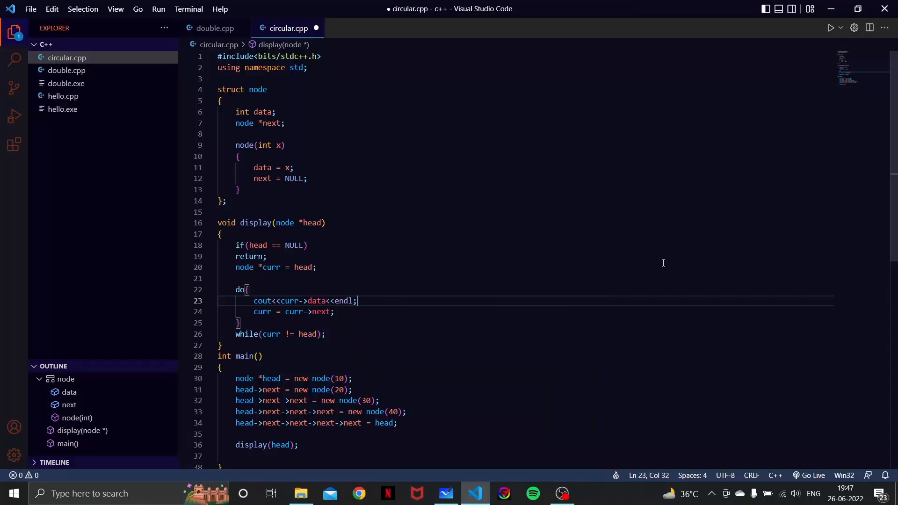
{"action": "key", "text": "ctrl+s"}
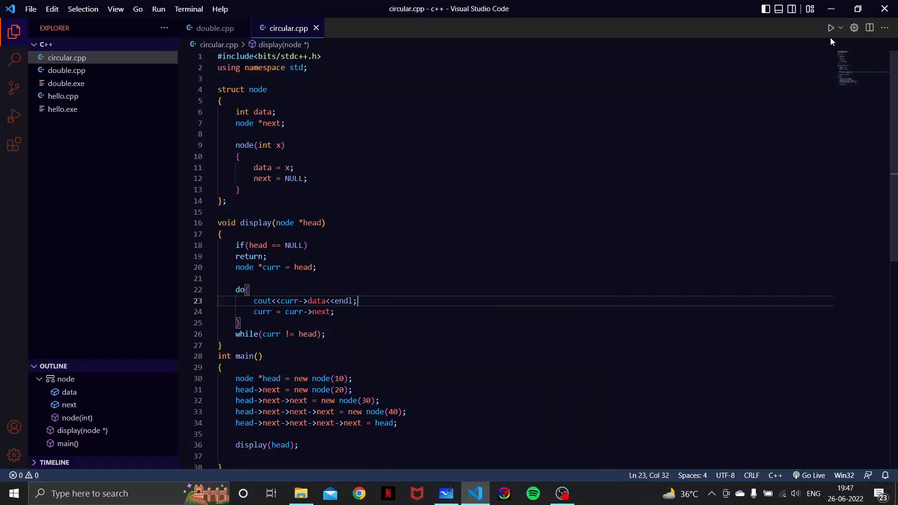
Run Code to compile and execute circular.cpp in the Output panel.
{"action": "left_click", "coordinate": [816, 27]}
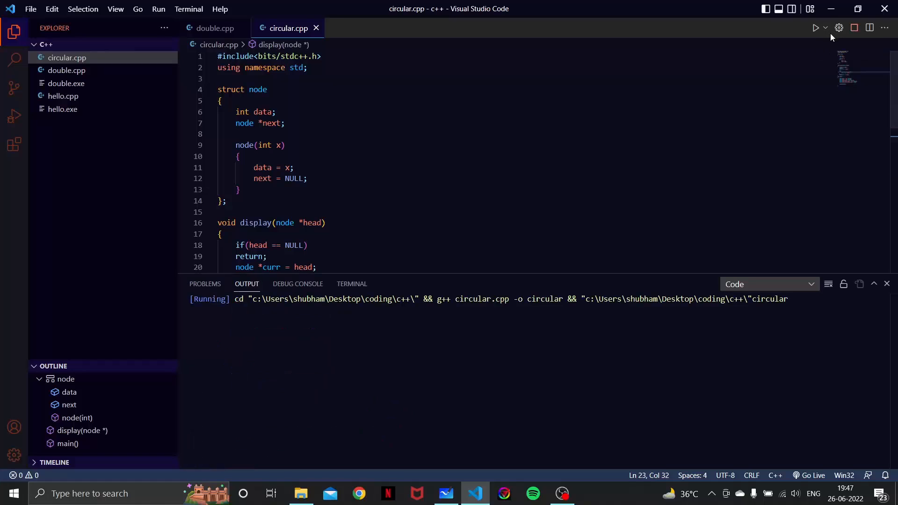
{"action": "mouse_move", "coordinate": [827, 47]}
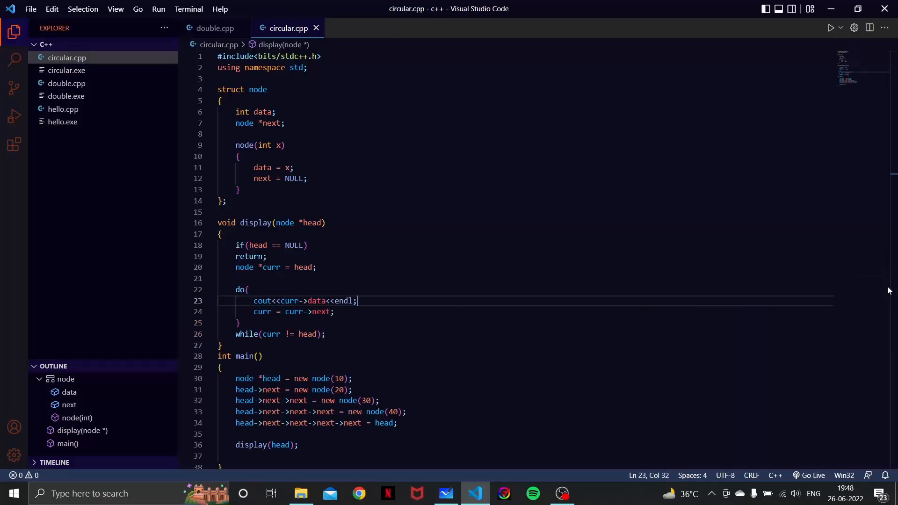
{"action": "mouse_move", "coordinate": [474, 492]}
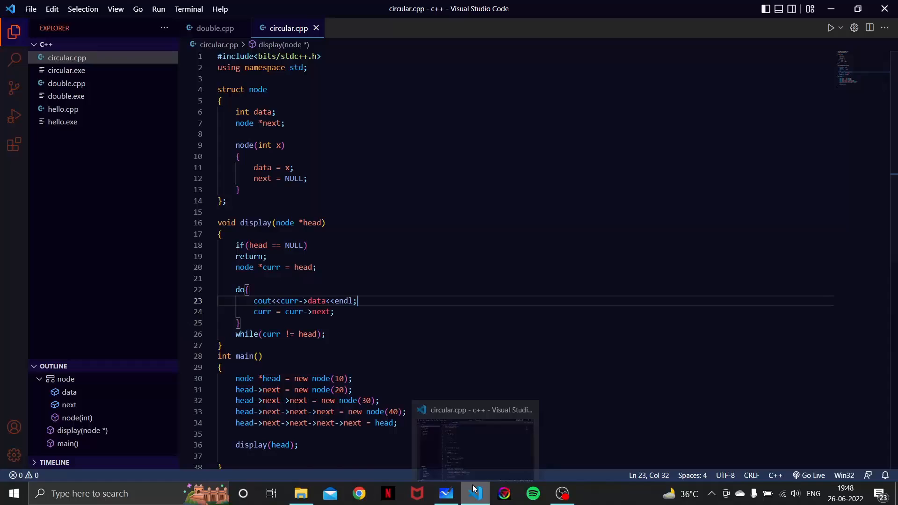